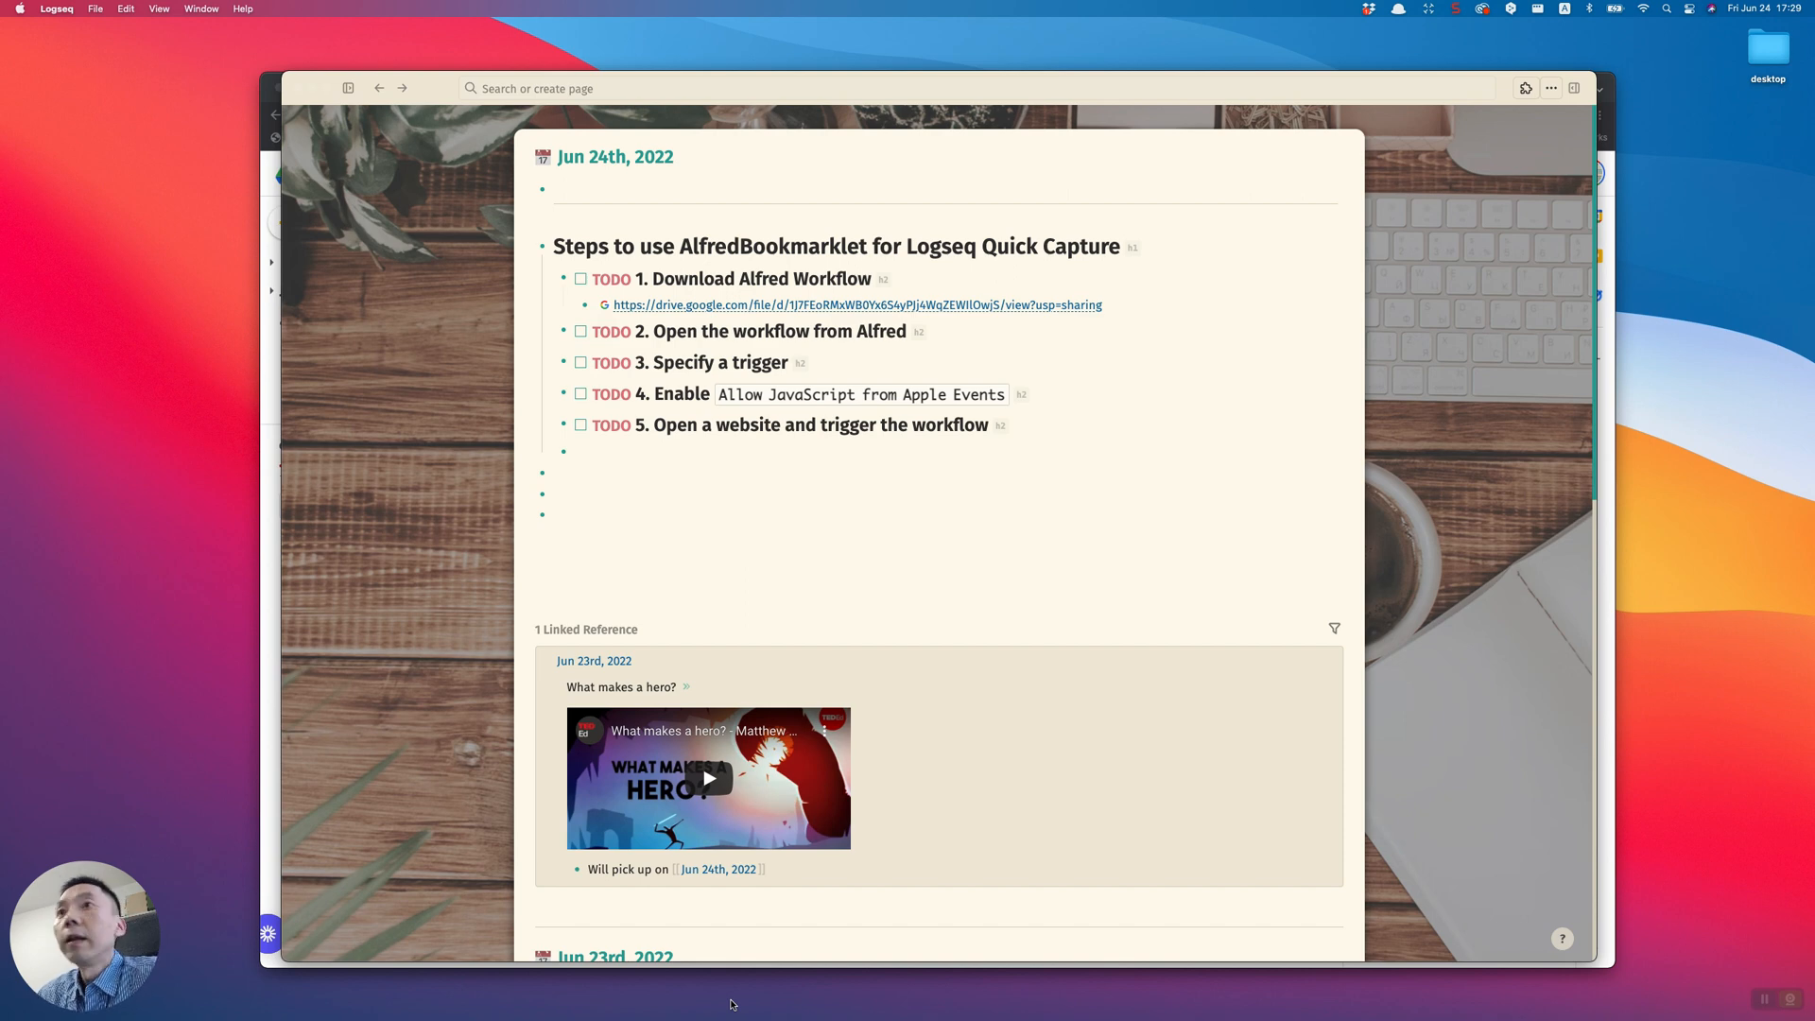
{"action": "mouse_move", "coordinate": [901, 588]}
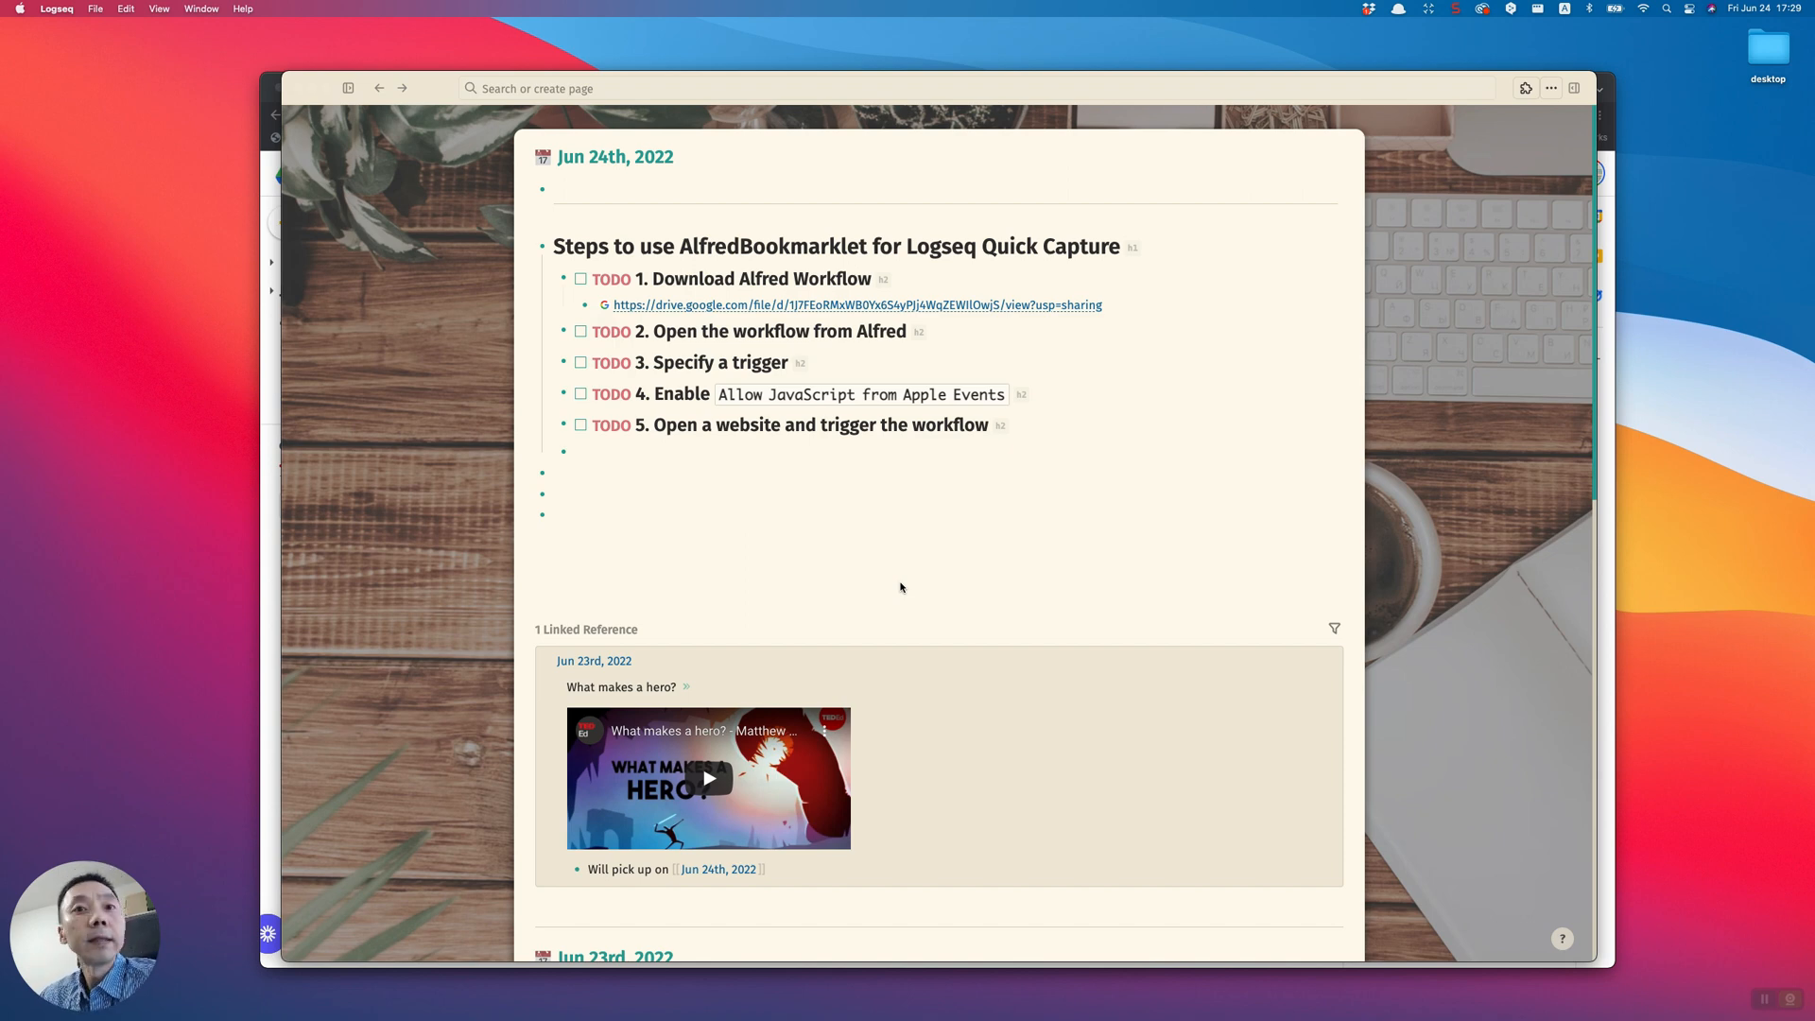
{"action": "mouse_move", "coordinate": [793, 460]}
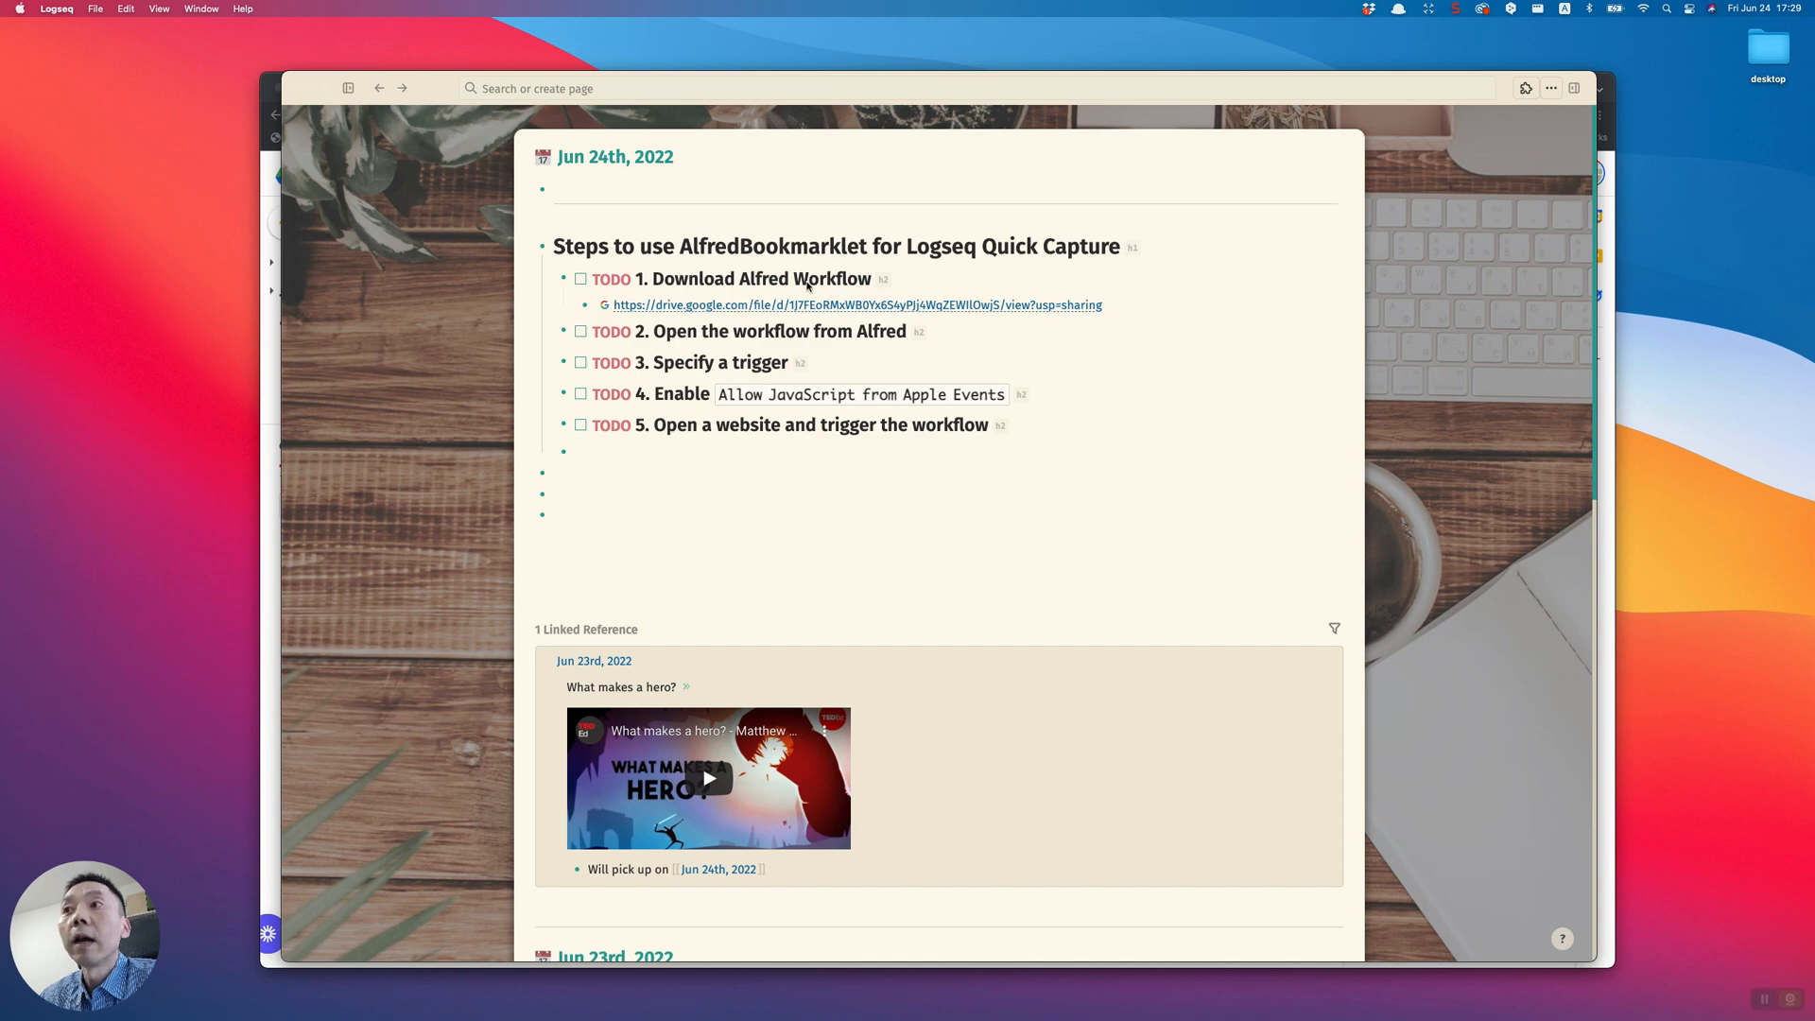
{"action": "mouse_move", "coordinate": [852, 313]}
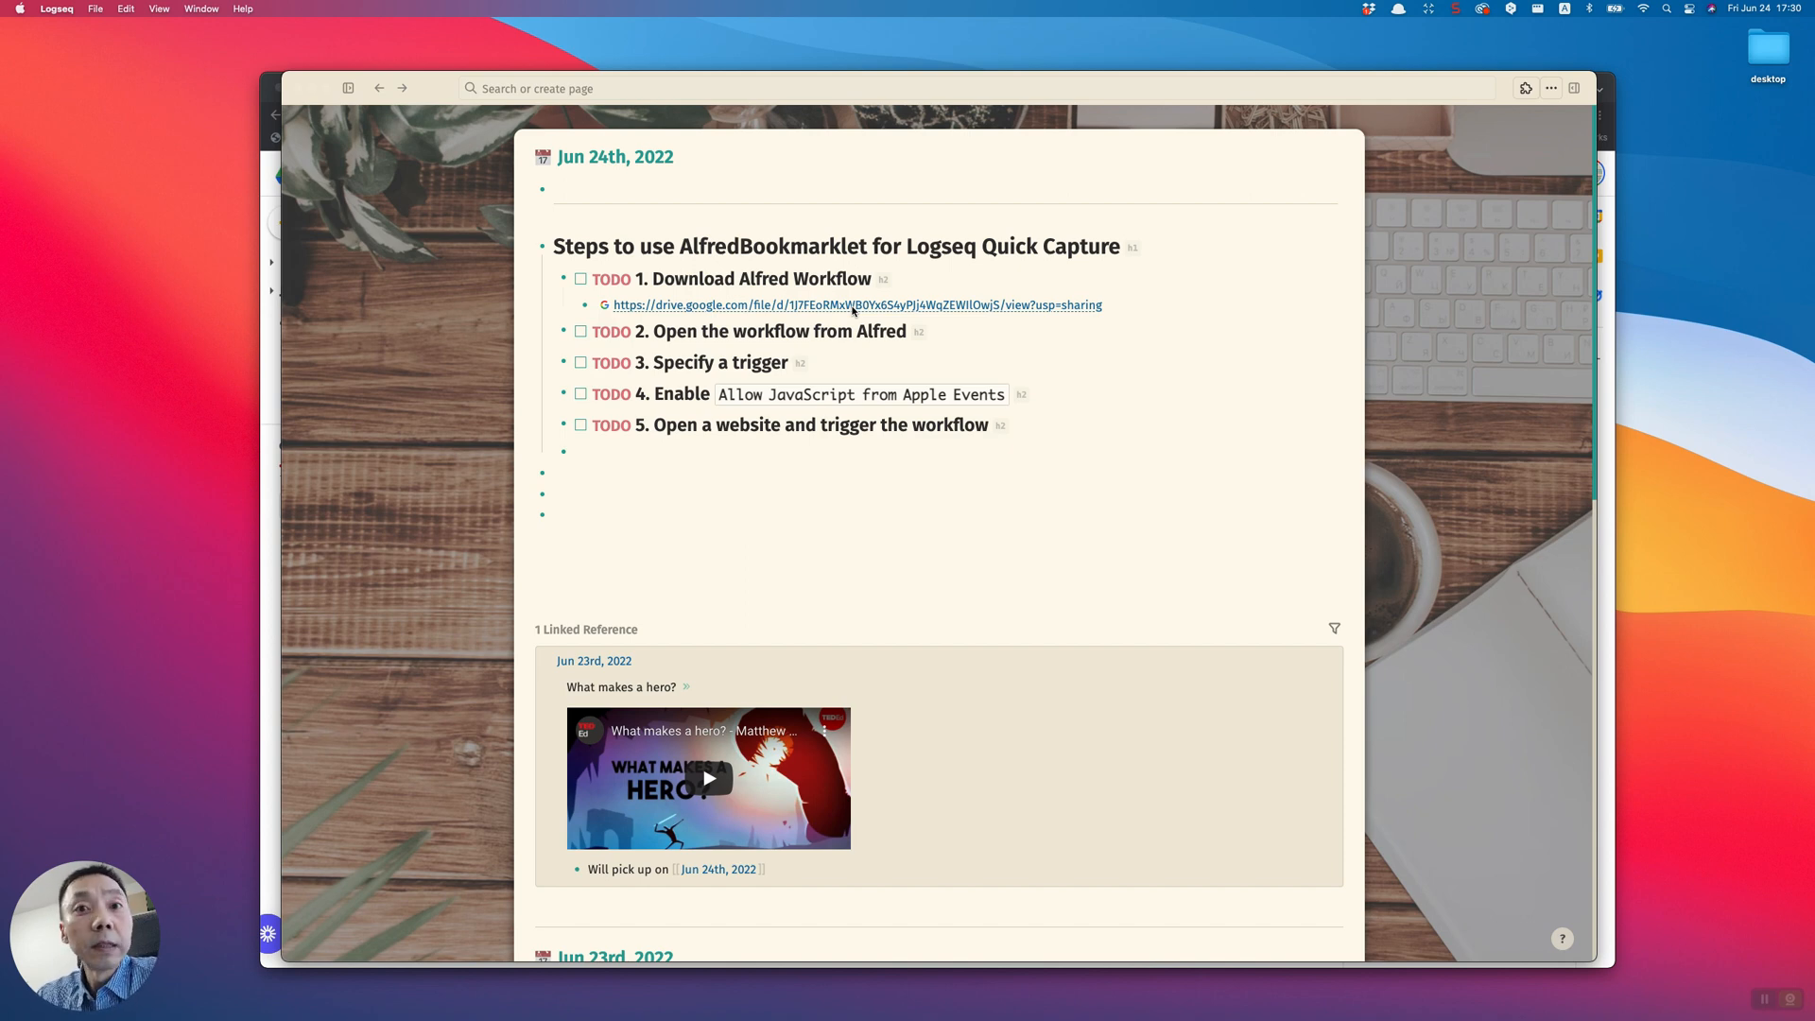
{"action": "mouse_move", "coordinate": [841, 314]}
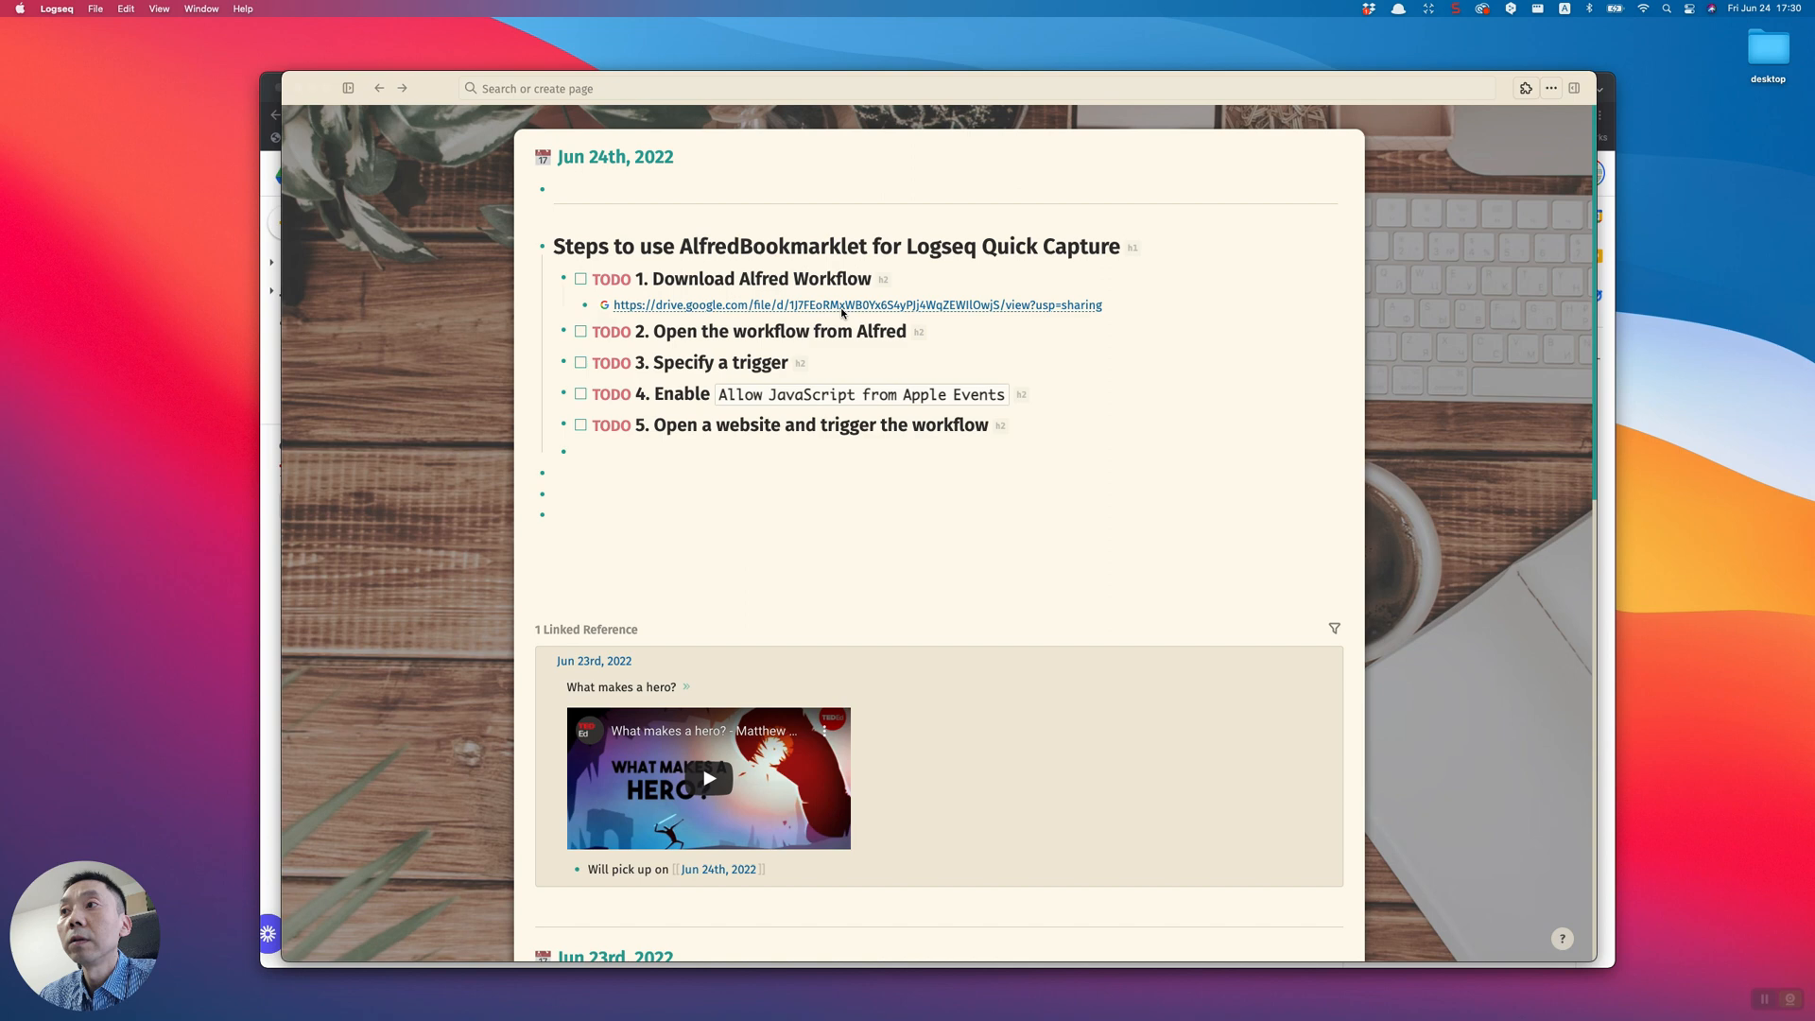
{"action": "mouse_move", "coordinate": [268, 378]}
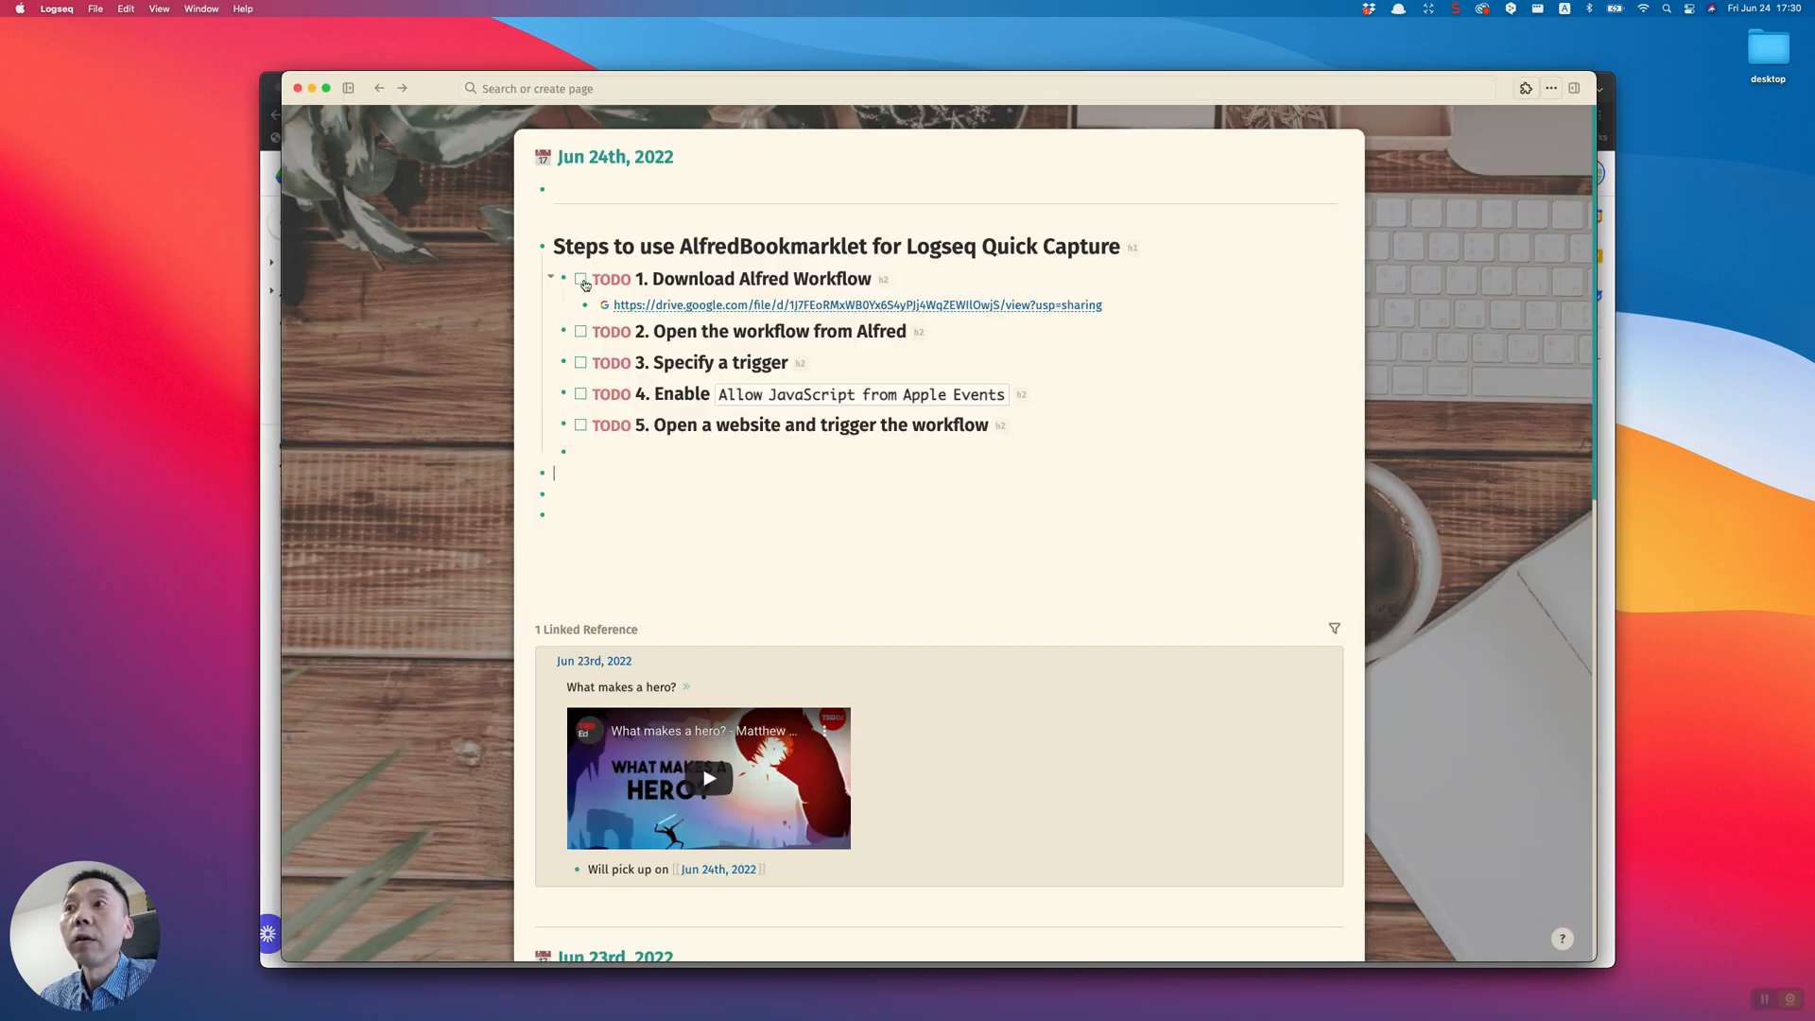
Check off the 'Download Alfred Workflow' TODO in the journal
{"action": "left_click", "coordinate": [581, 278]}
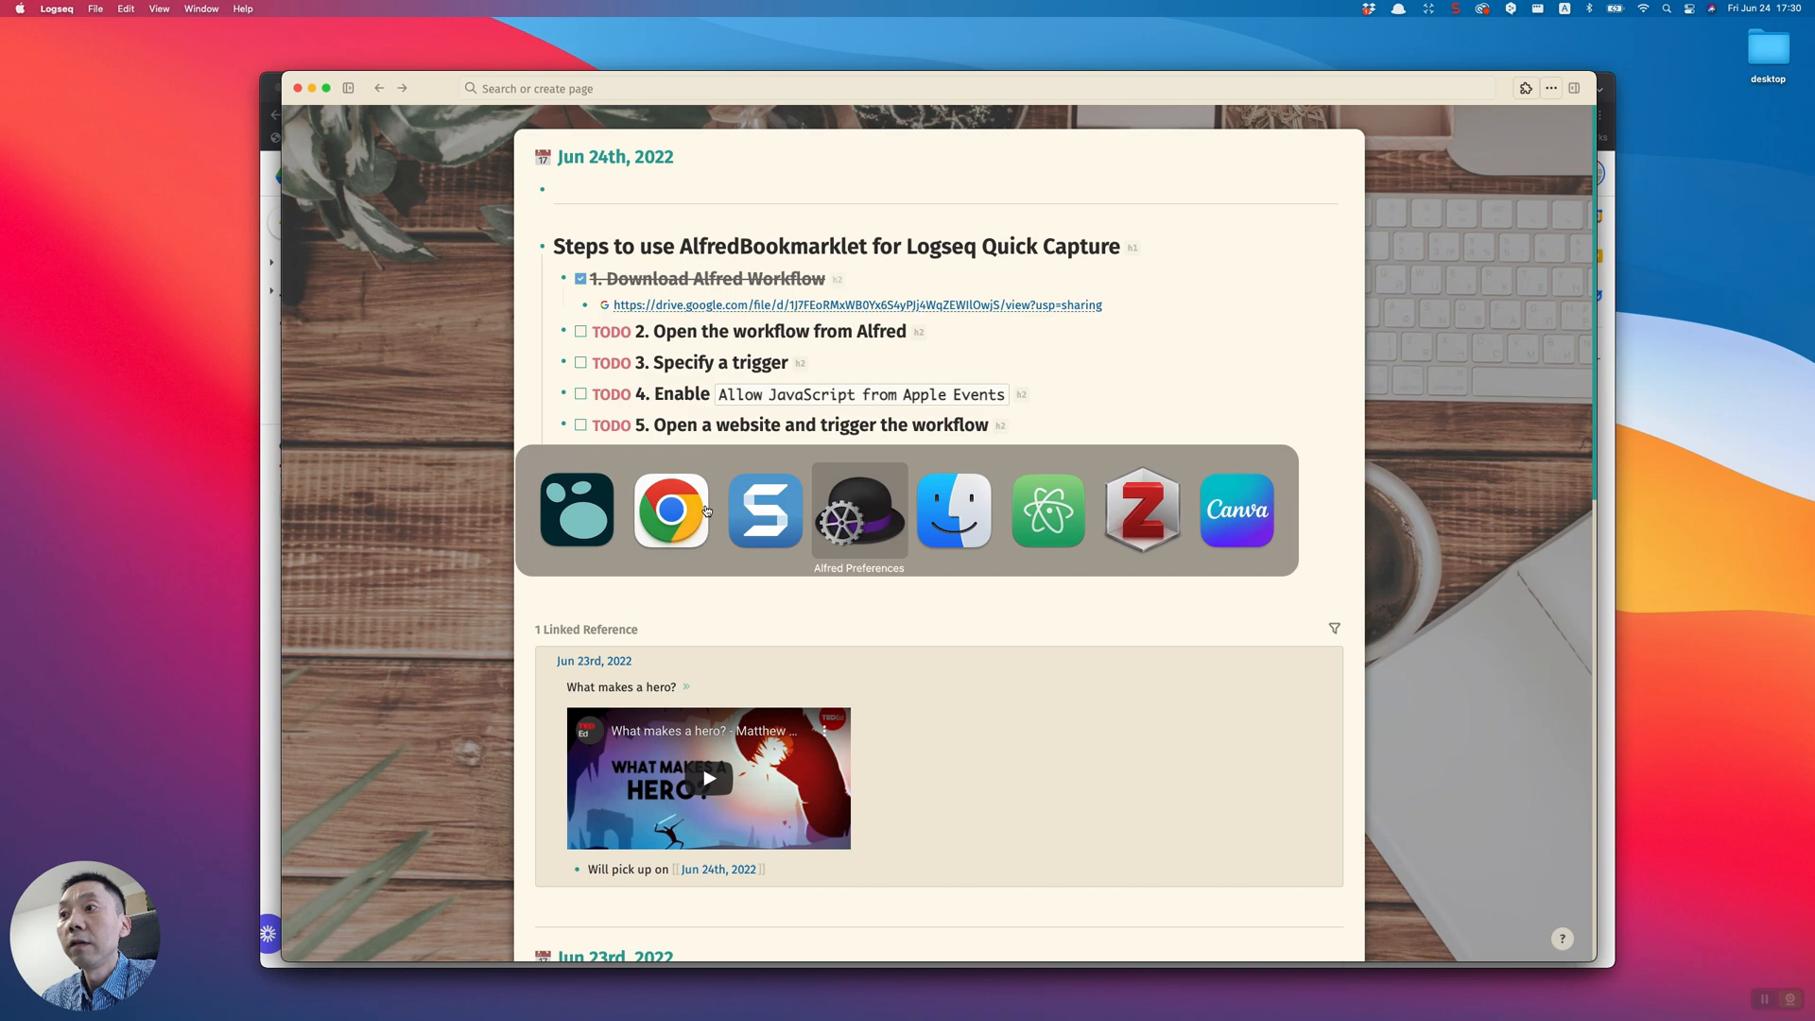
{"action": "left_click", "coordinate": [859, 510]}
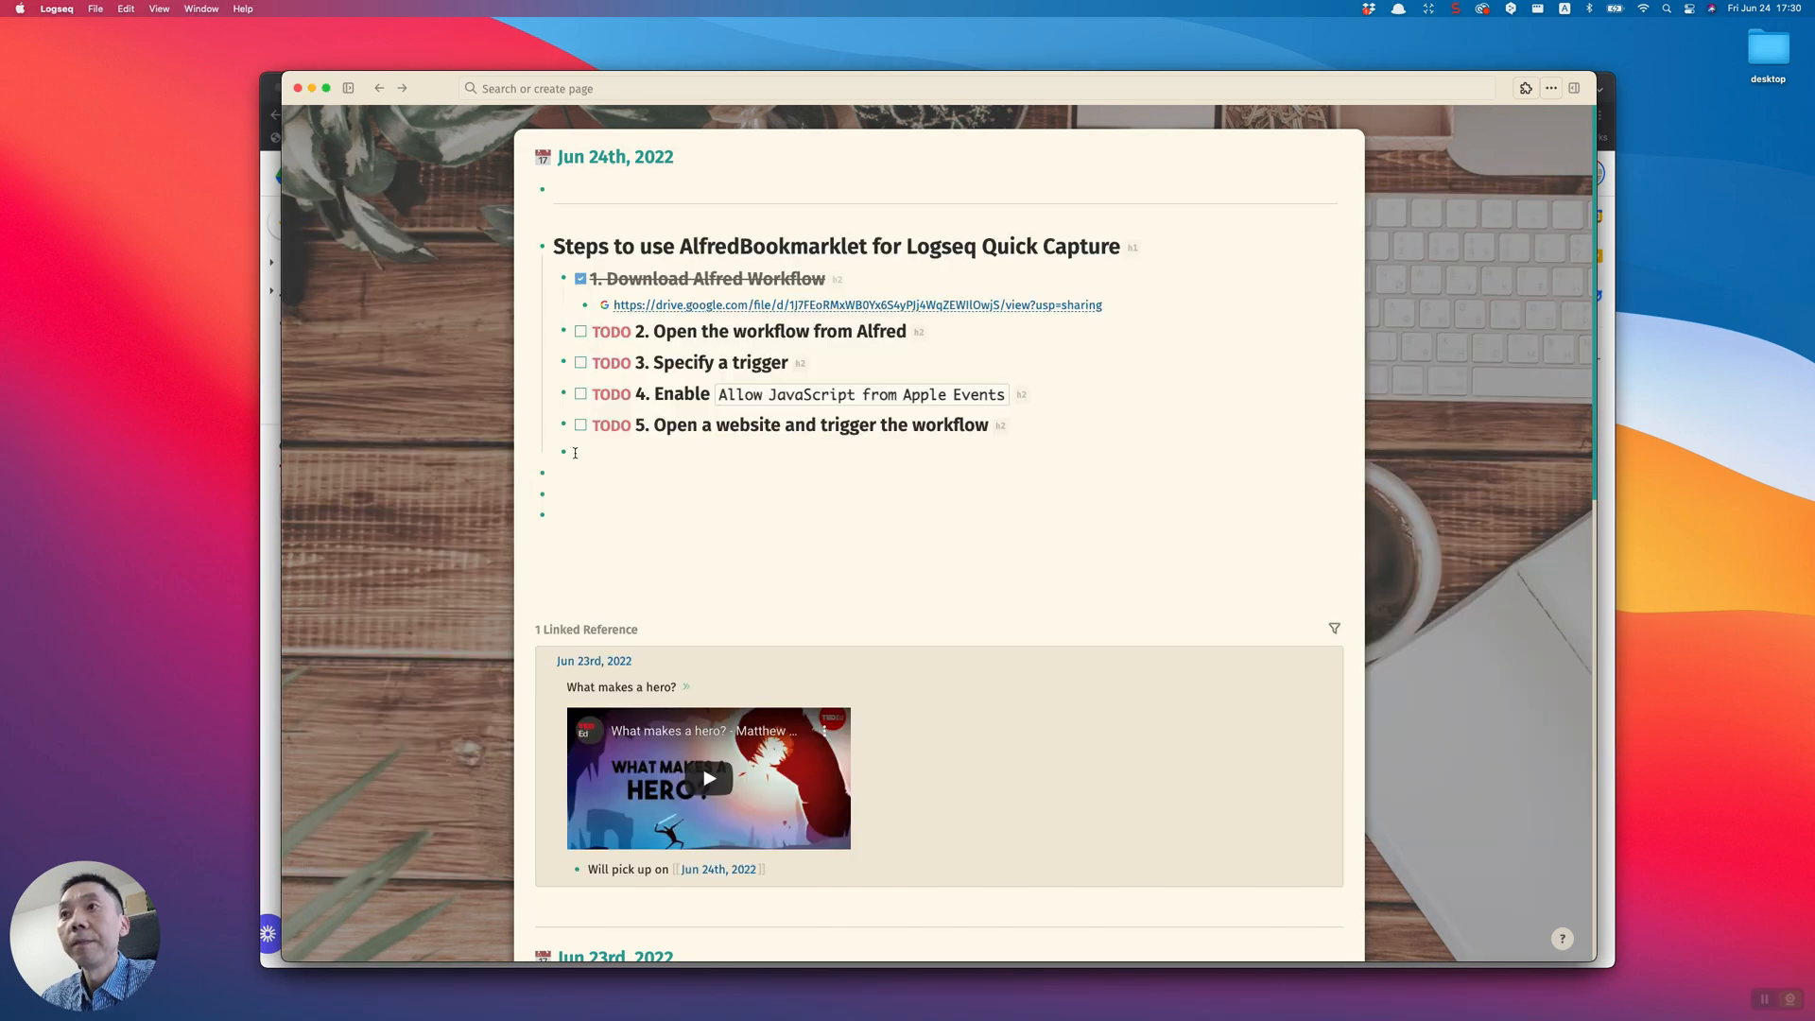
Clear the Logseq Quick Capture hotkey trigger and set it to a double-tap shortcut
{"action": "left_click", "coordinate": [581, 331]}
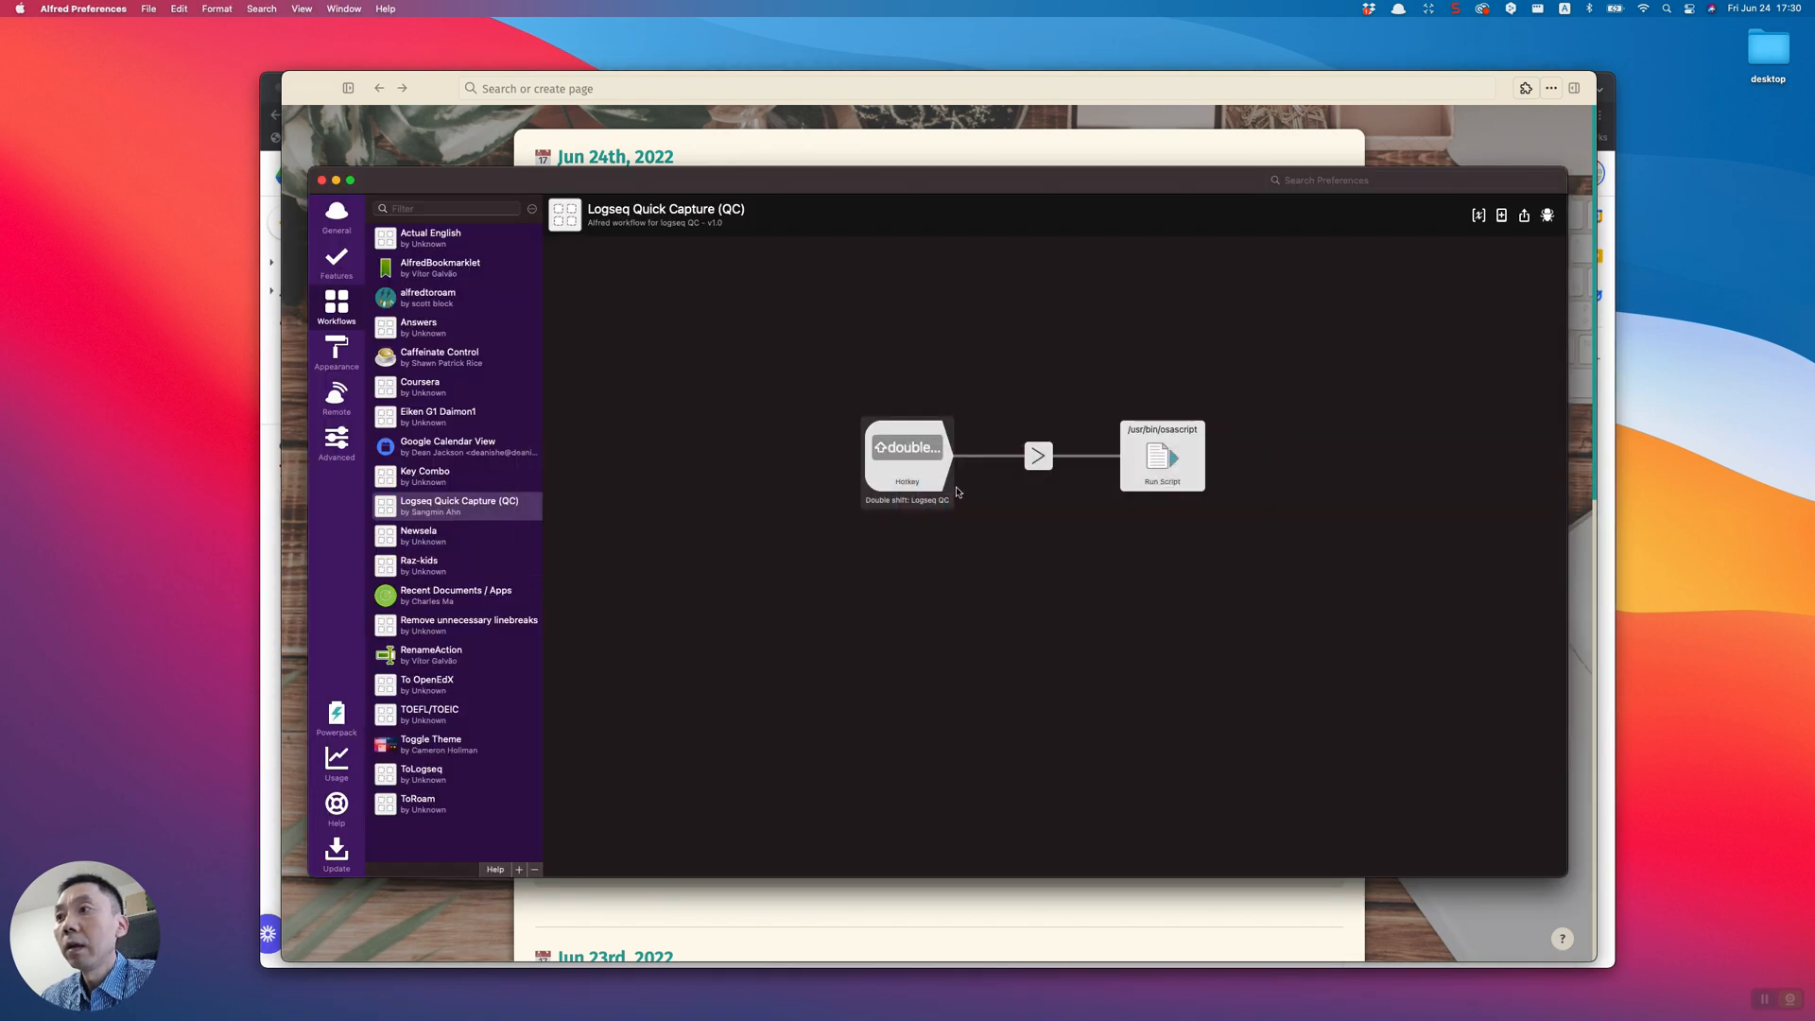
{"action": "right_click", "coordinate": [908, 452]}
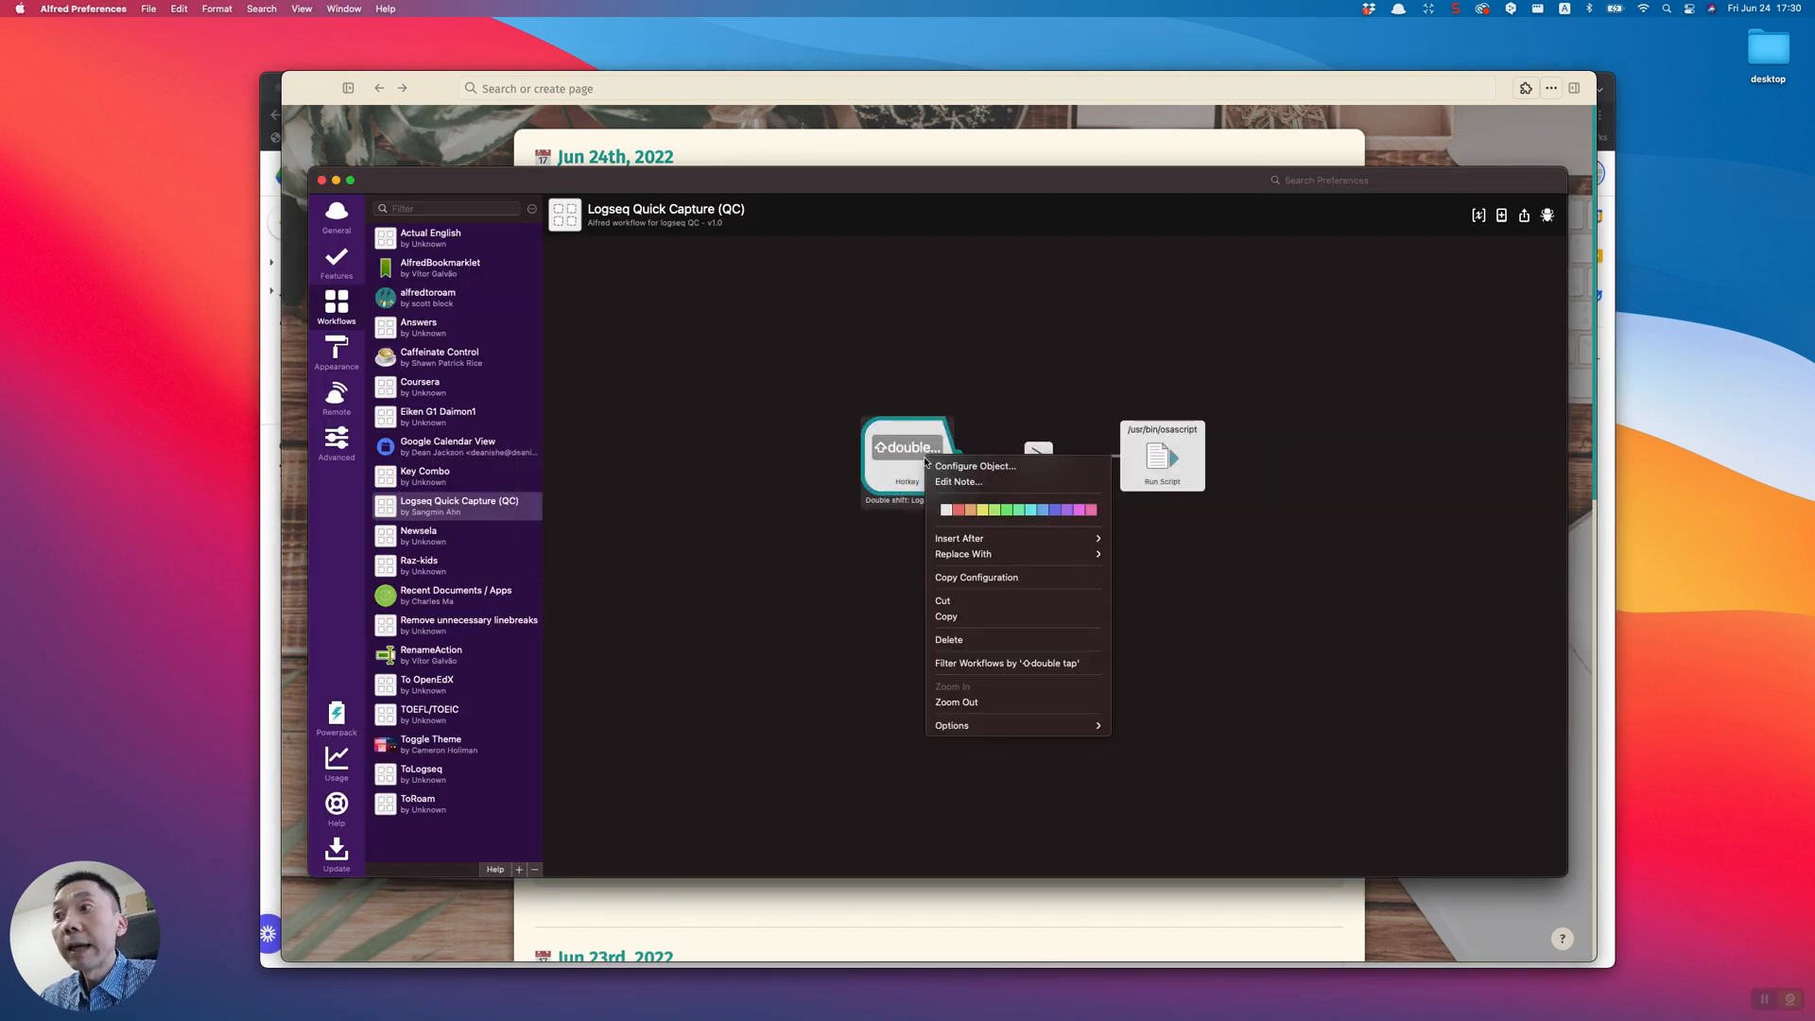
{"action": "left_click", "coordinate": [975, 465]}
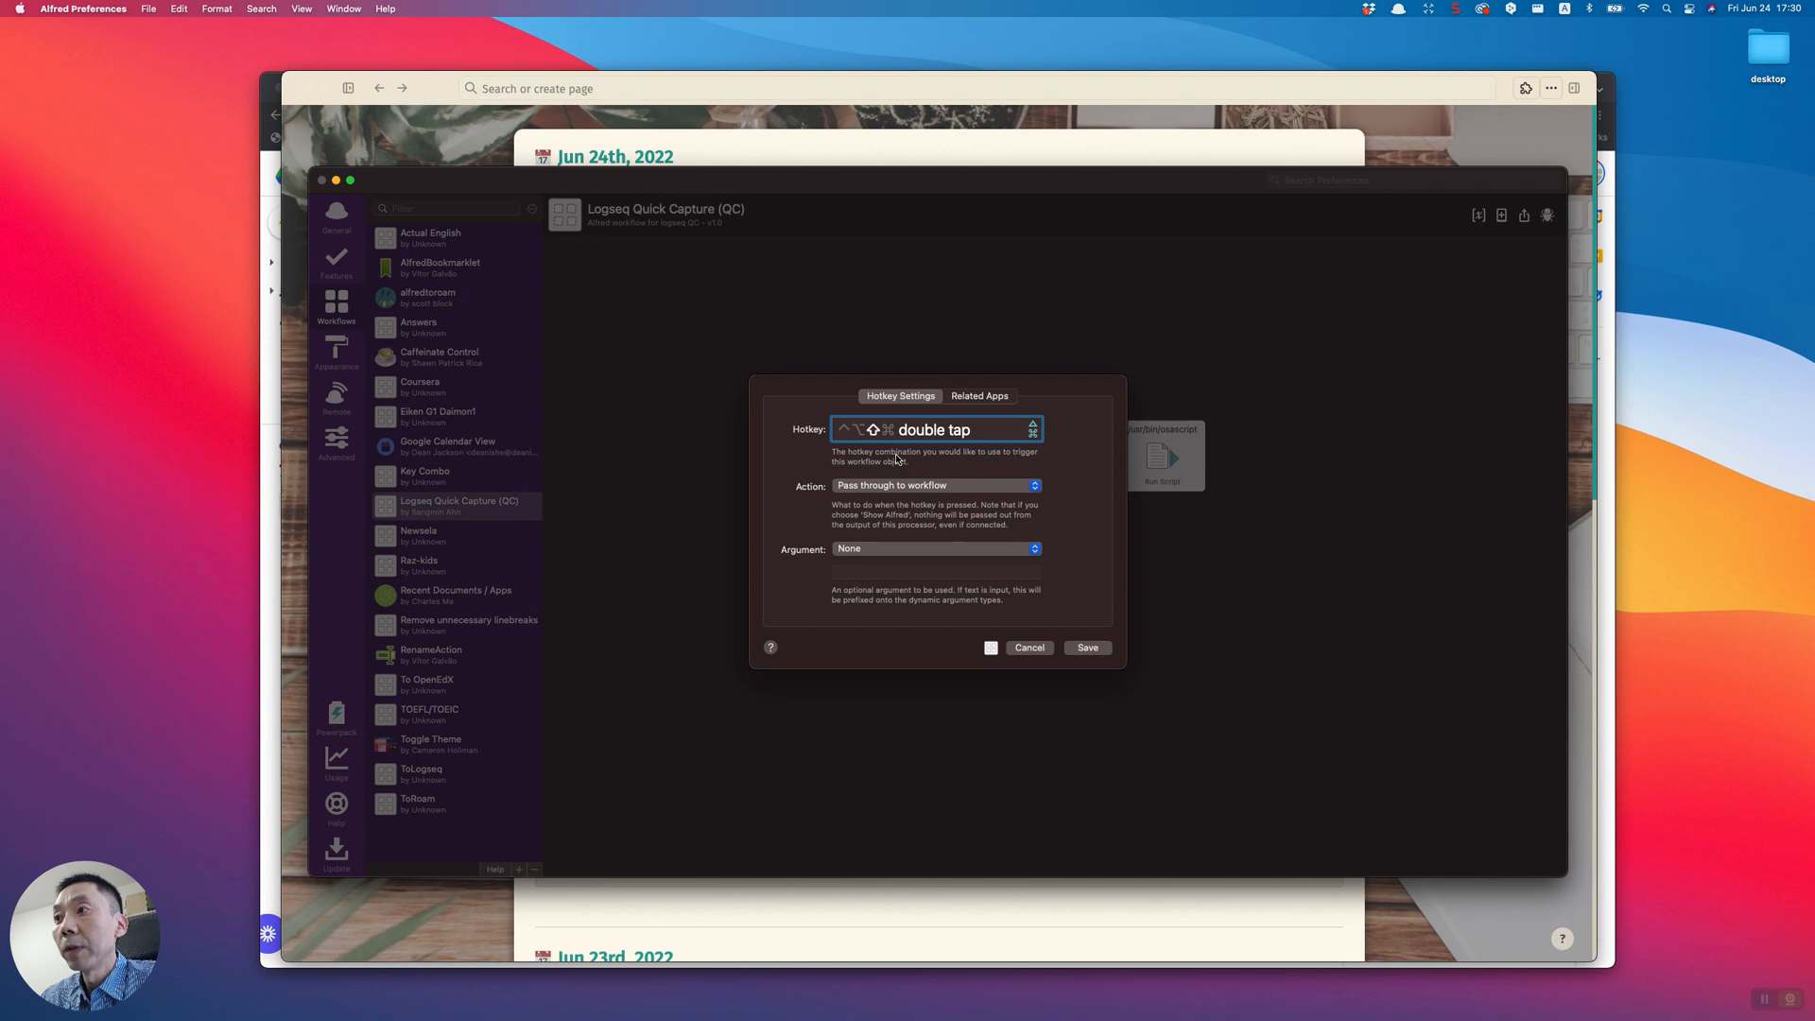
{"action": "mouse_move", "coordinate": [1001, 433]}
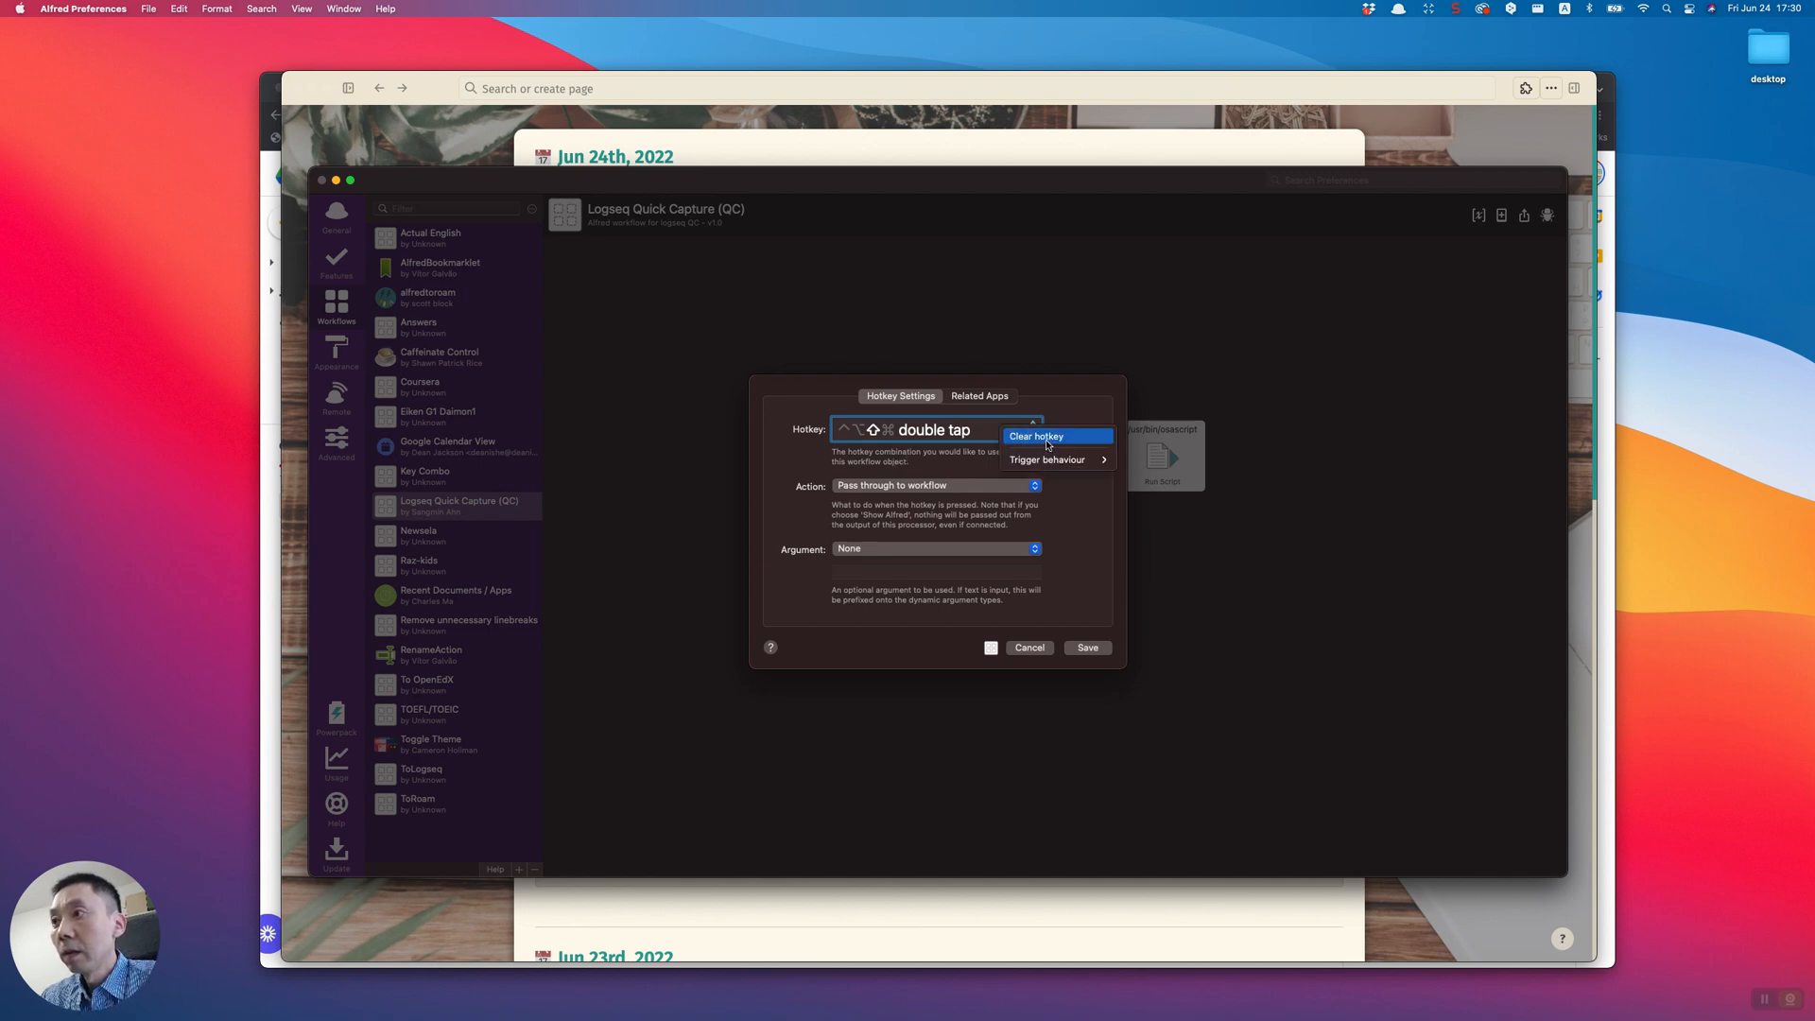
{"action": "left_click", "coordinate": [1035, 436]}
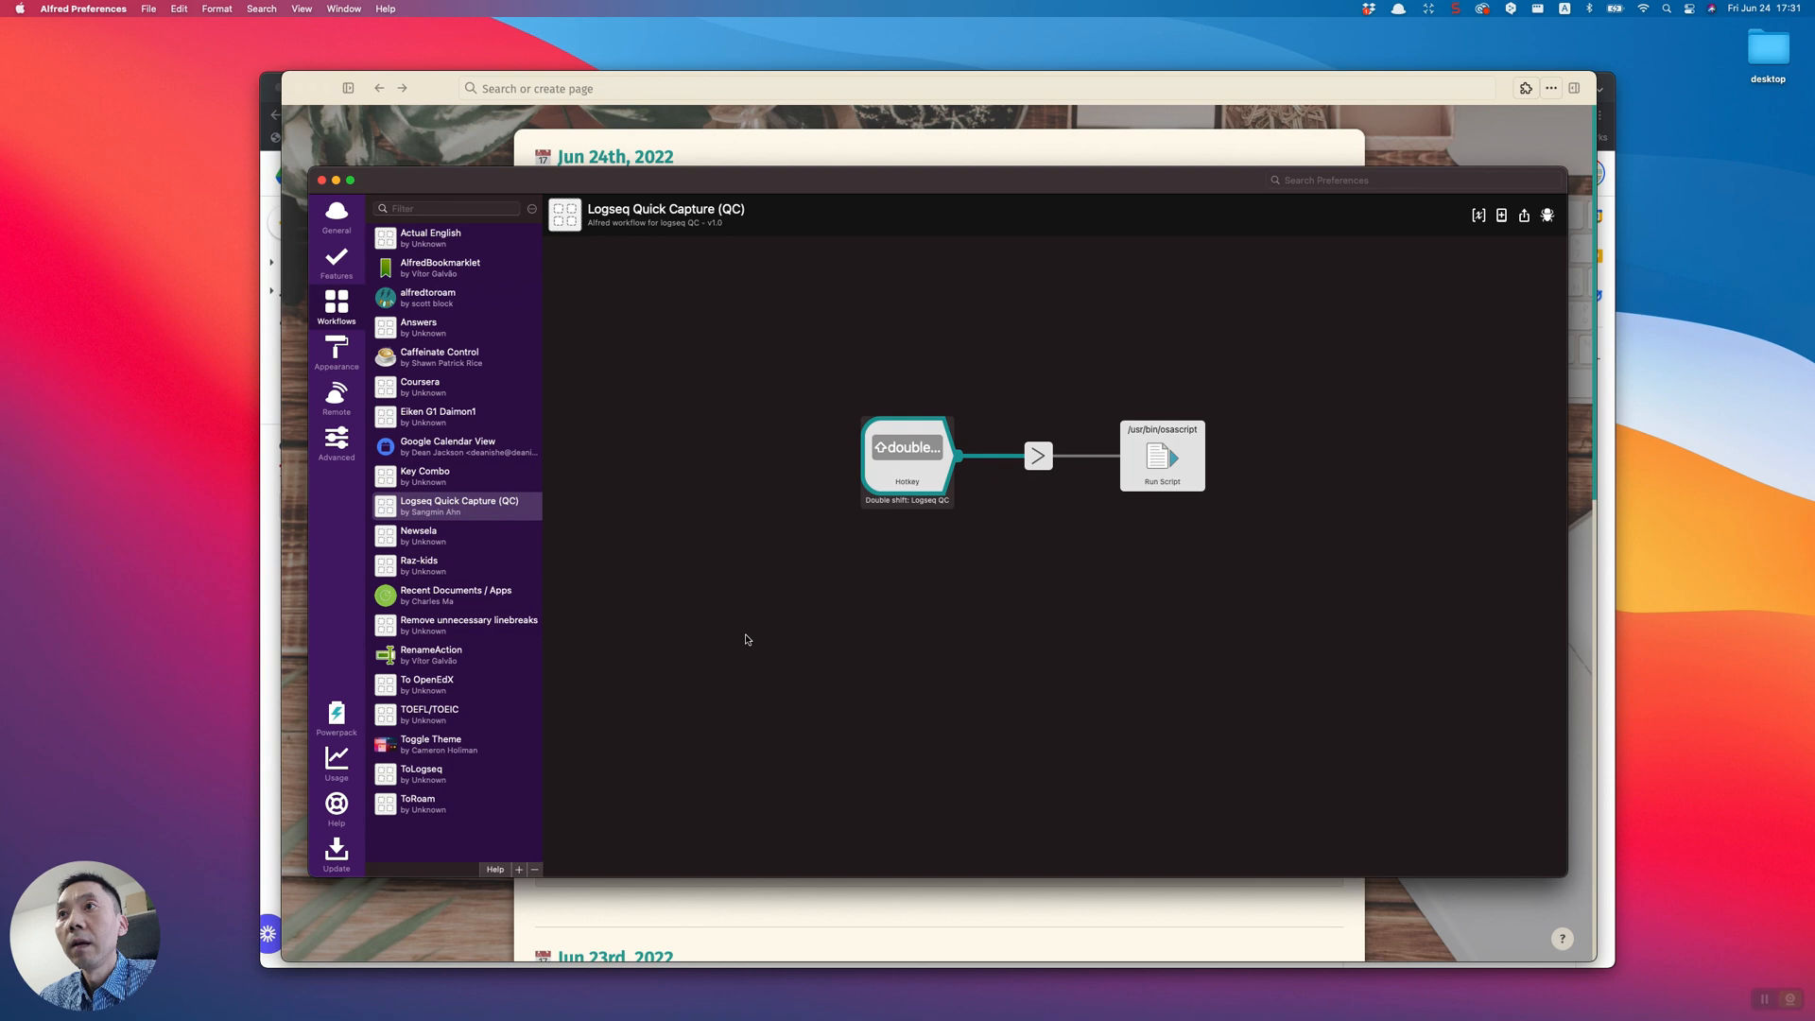
{"action": "mouse_move", "coordinate": [481, 151]}
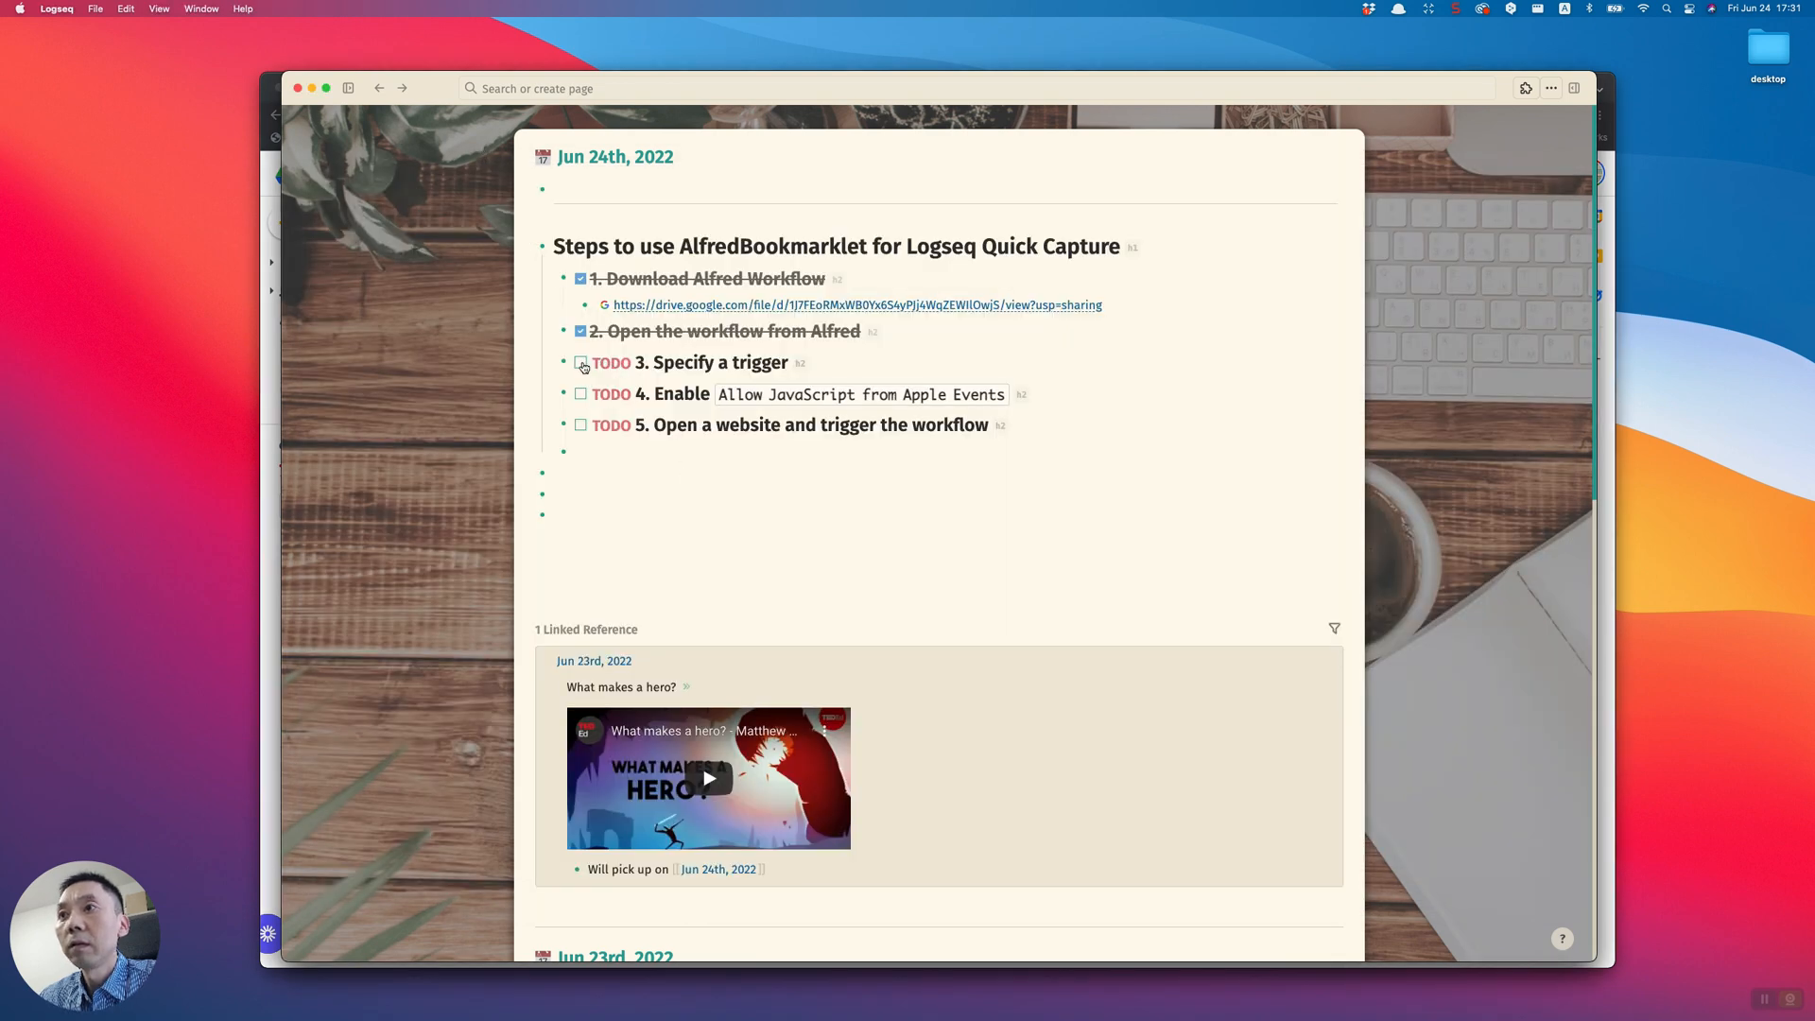
Check off the 'Specify a trigger' TODO in the journal
{"action": "left_click", "coordinate": [581, 362]}
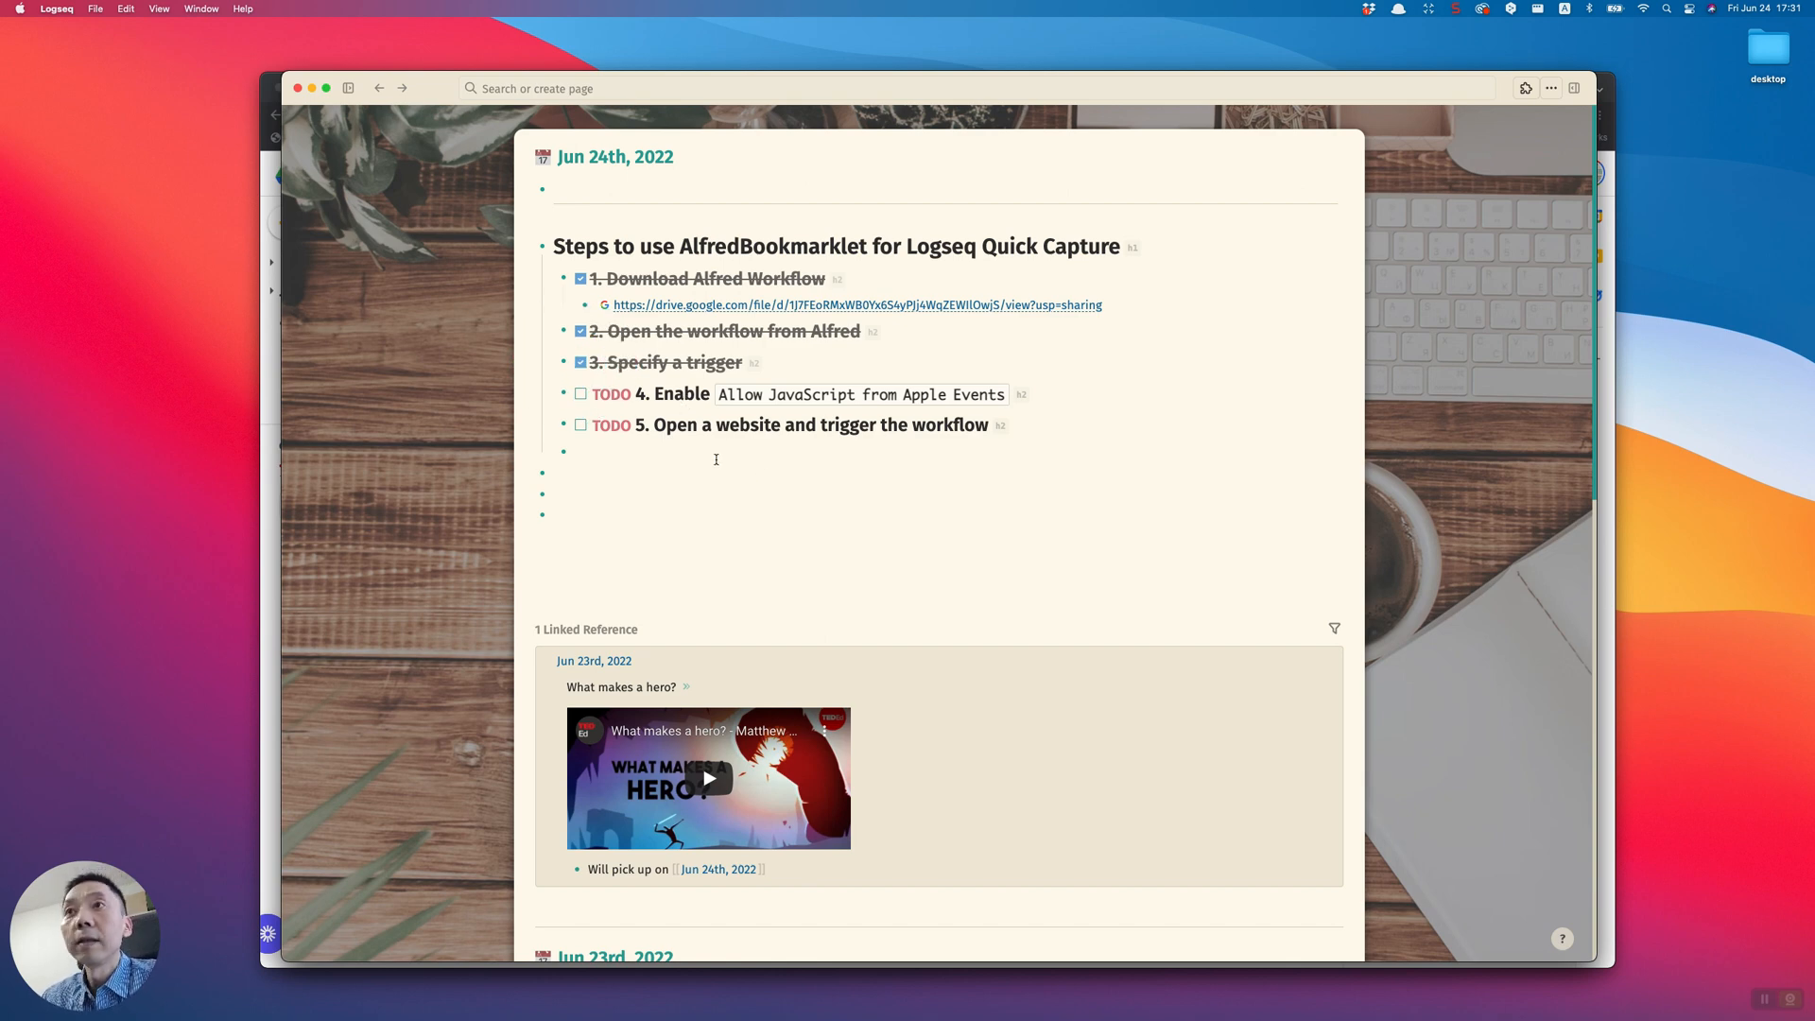
{"action": "mouse_move", "coordinate": [367, 422]}
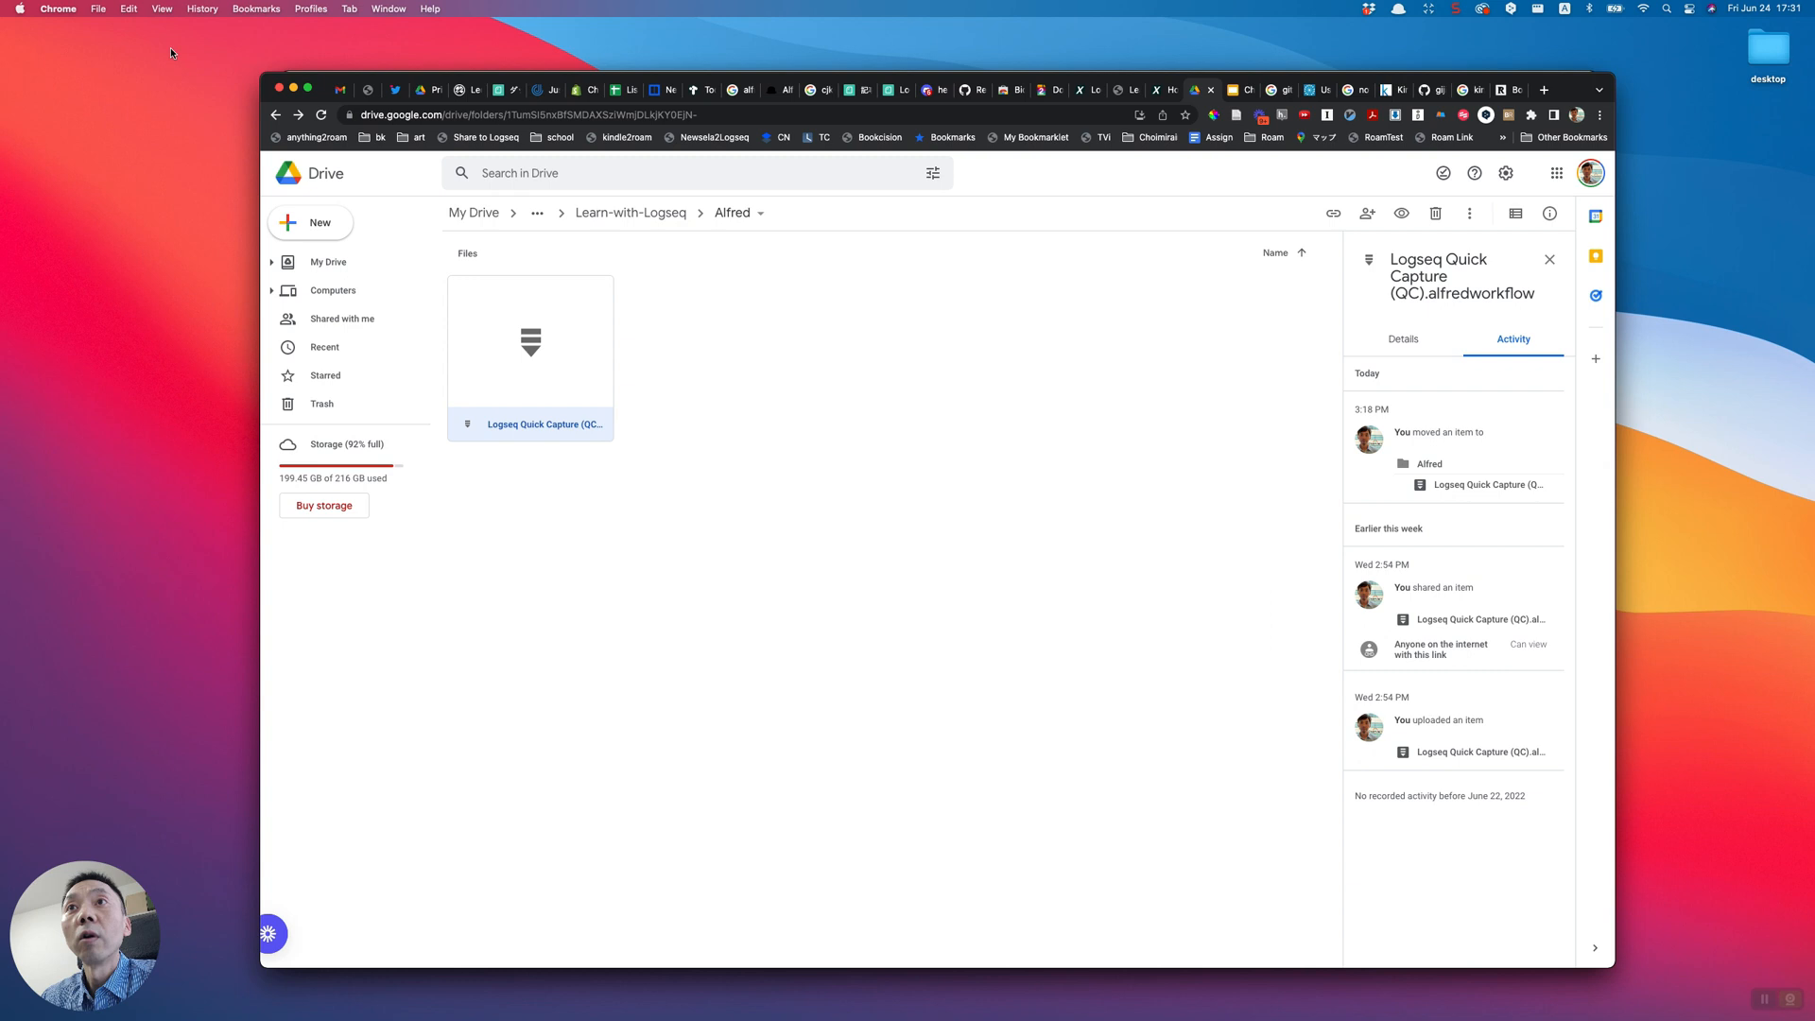
Enable 'Allow JavaScript from Apple Events' in Chrome and check off the fourth setup TODO
{"action": "left_click", "coordinate": [161, 9]}
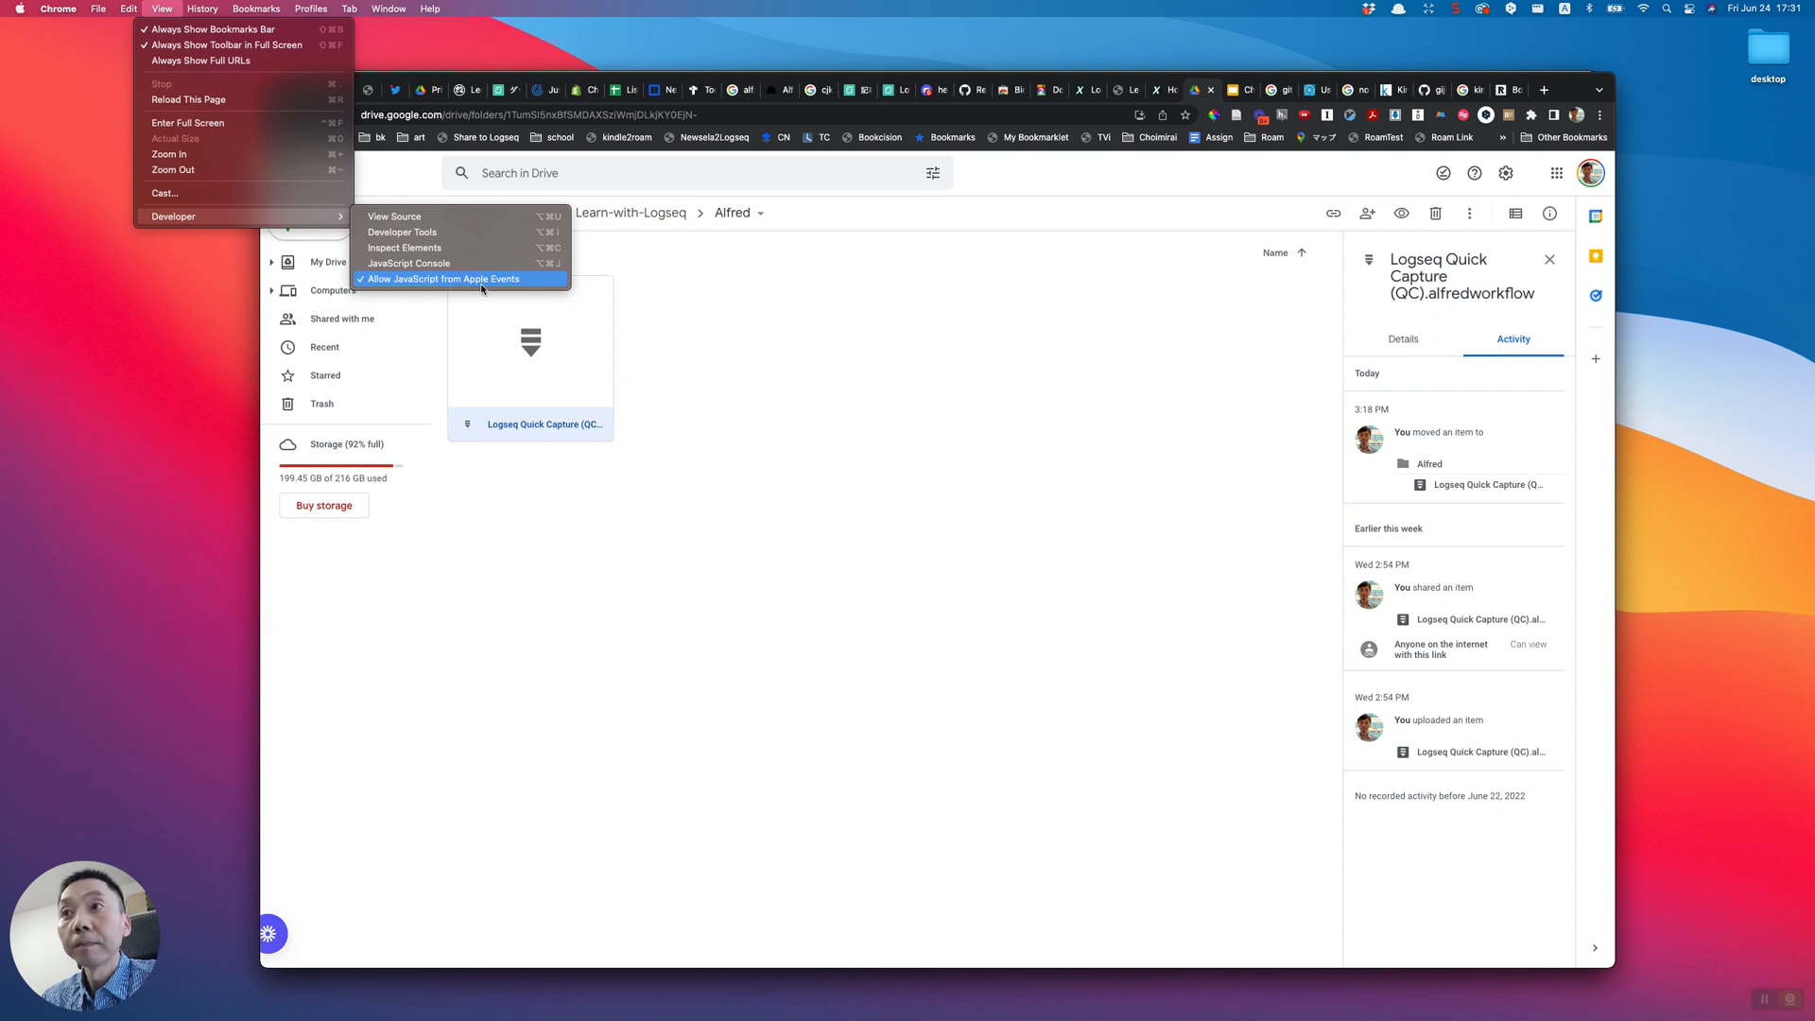
{"action": "mouse_move", "coordinate": [528, 285]}
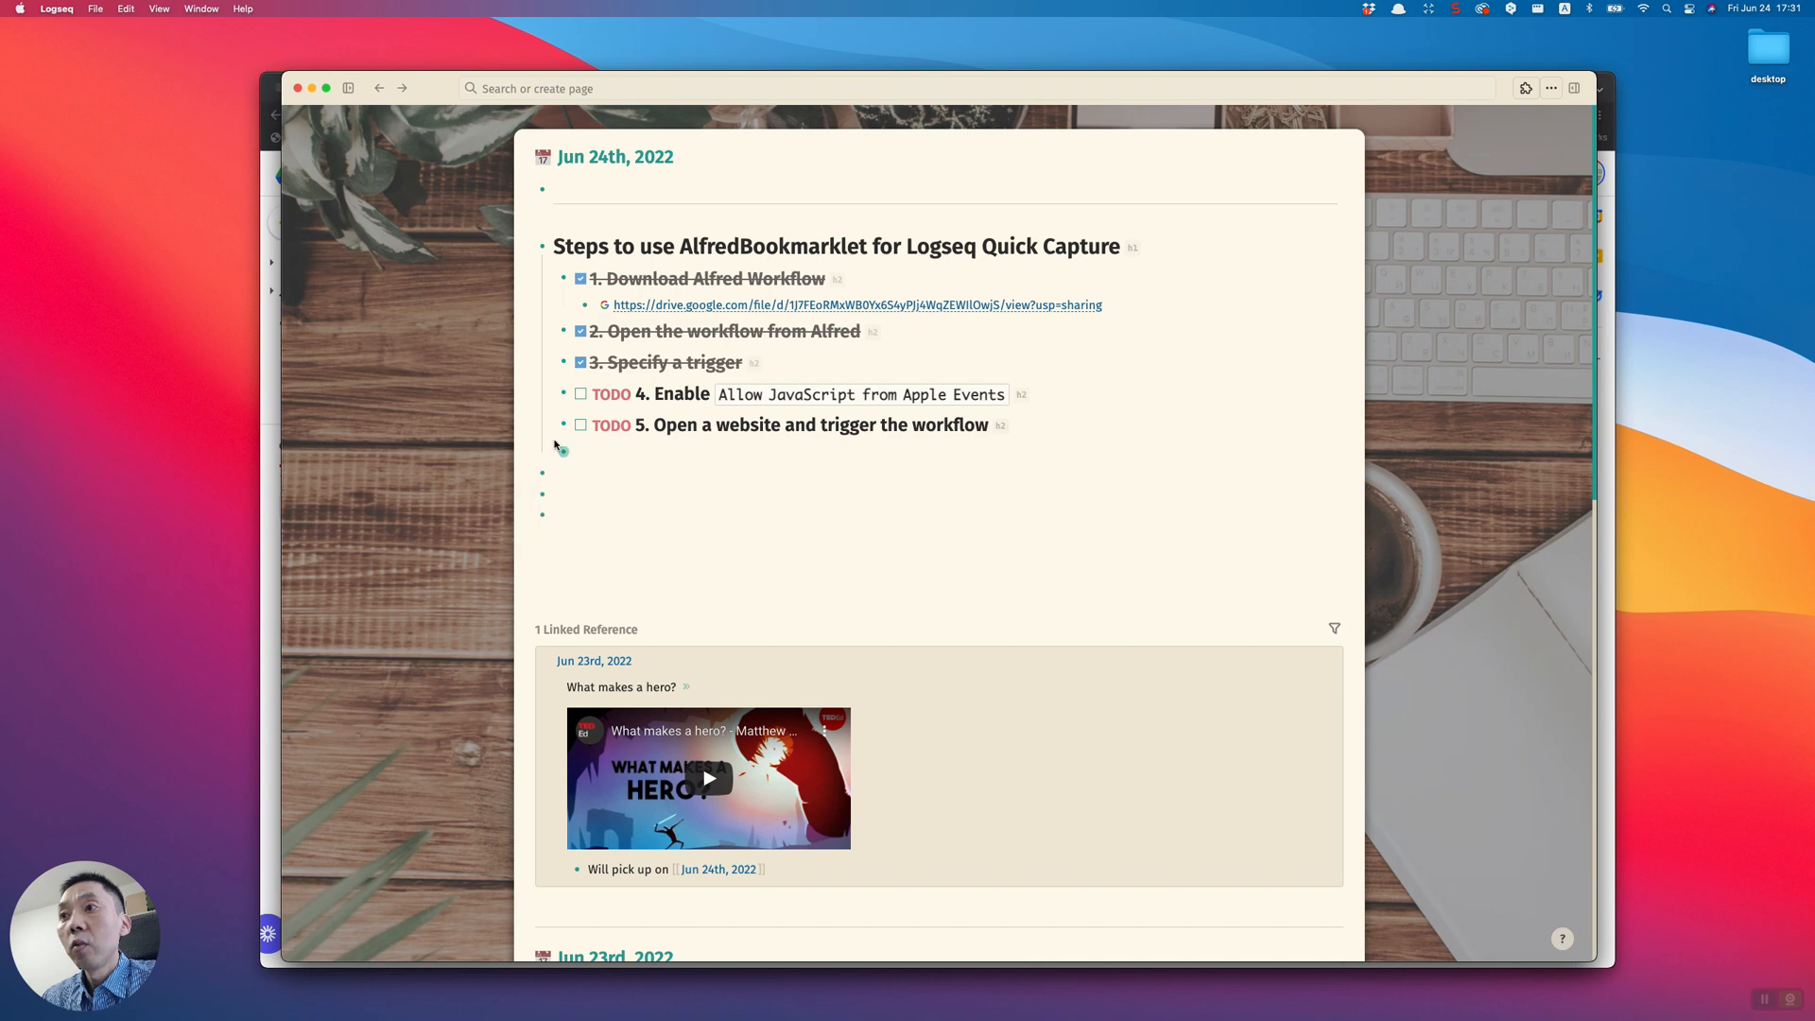
{"action": "left_click", "coordinate": [582, 393]}
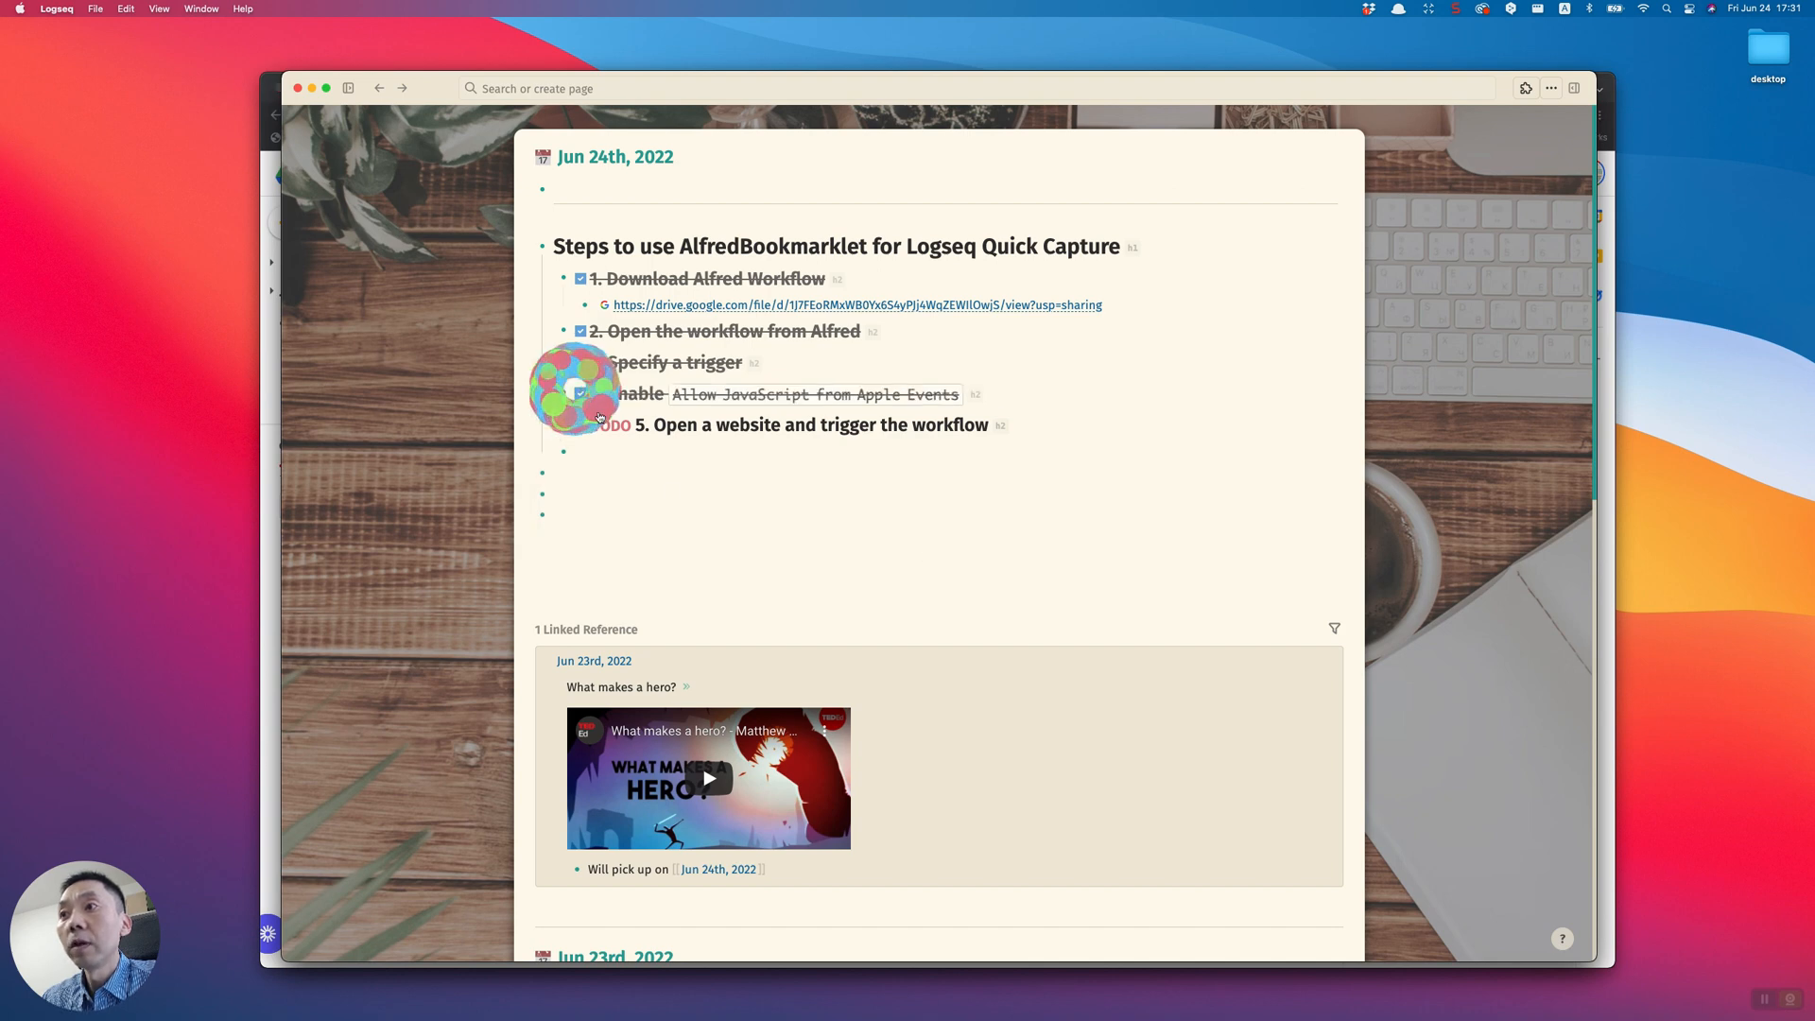
{"action": "left_click", "coordinate": [579, 362]}
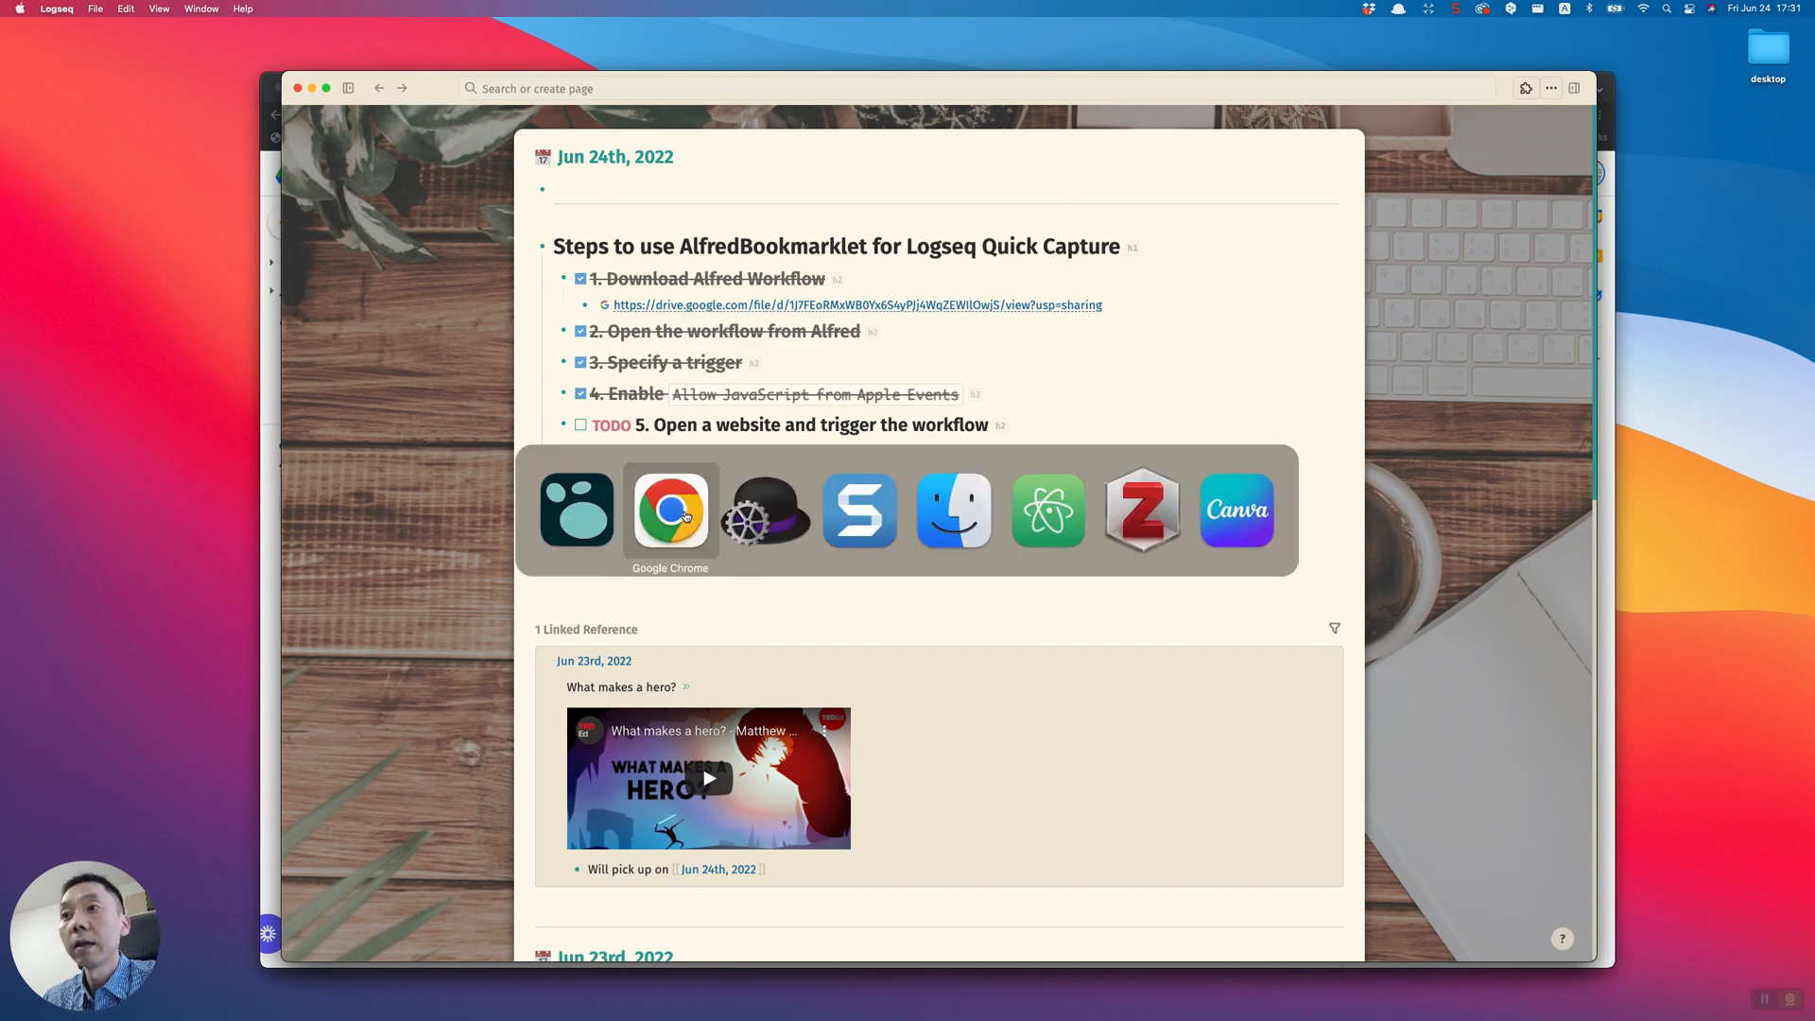
{"action": "left_click", "coordinate": [669, 510]}
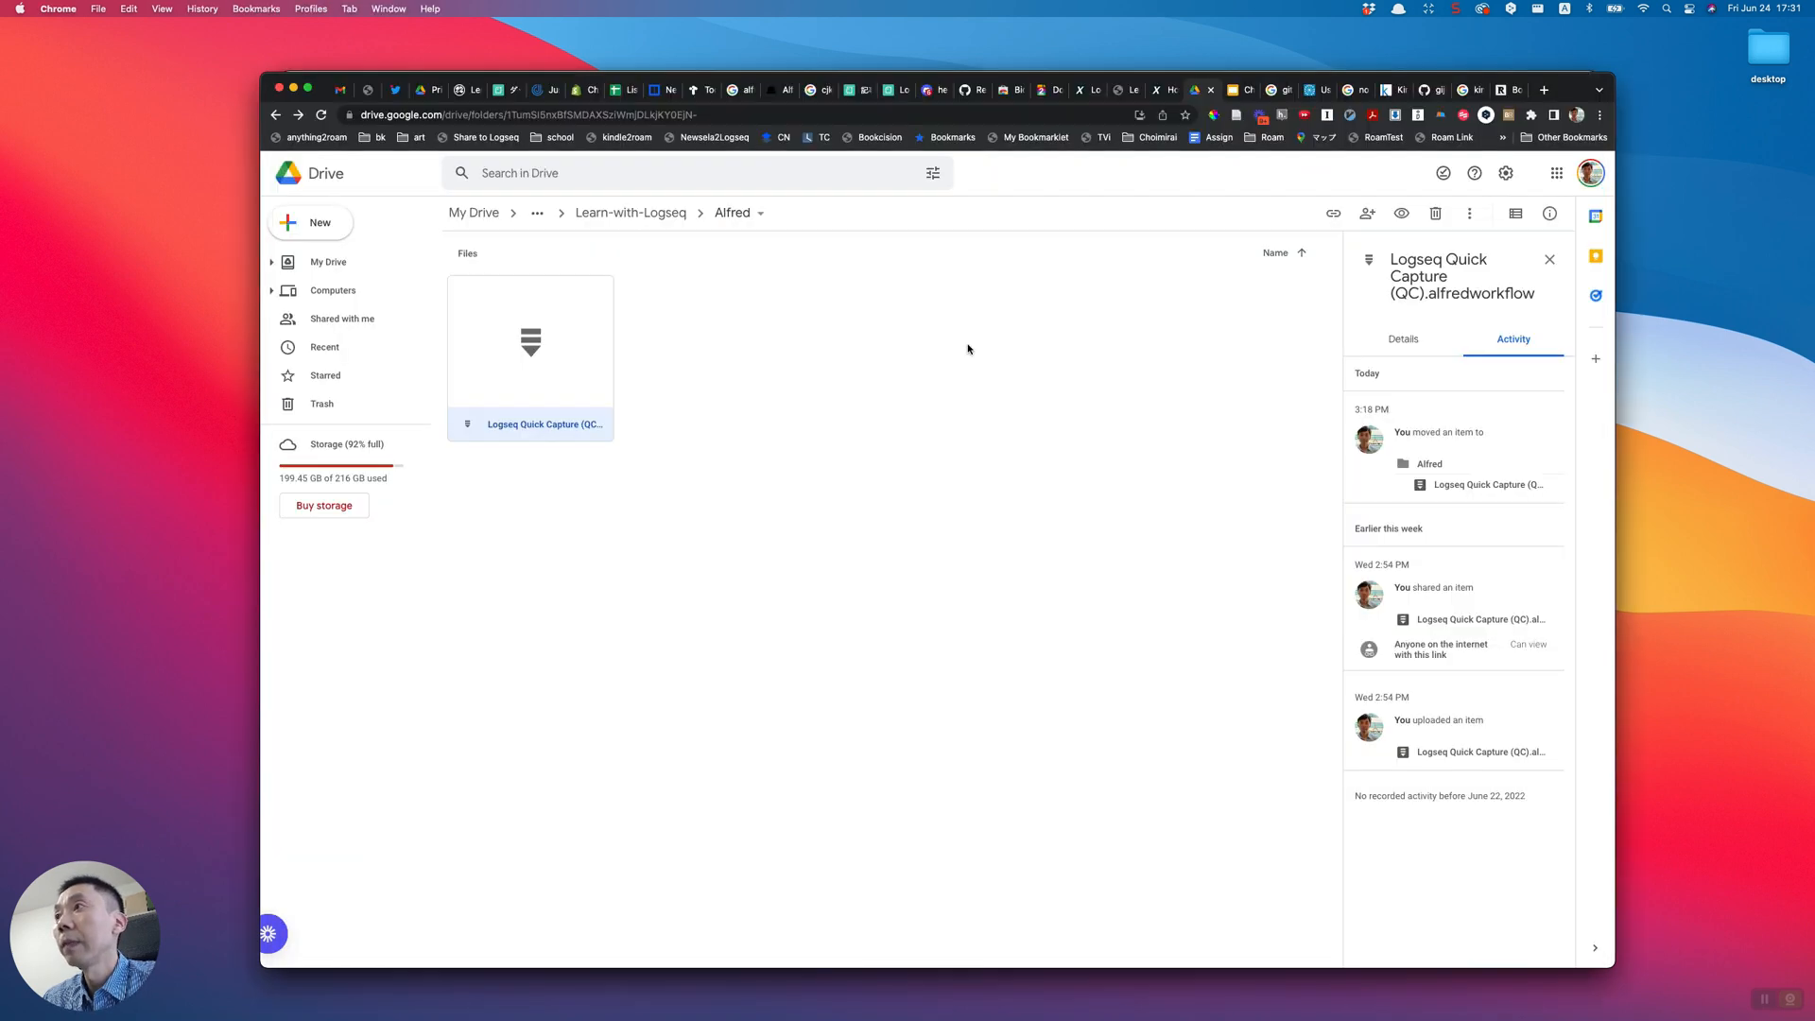
{"action": "mouse_move", "coordinate": [1309, 97]}
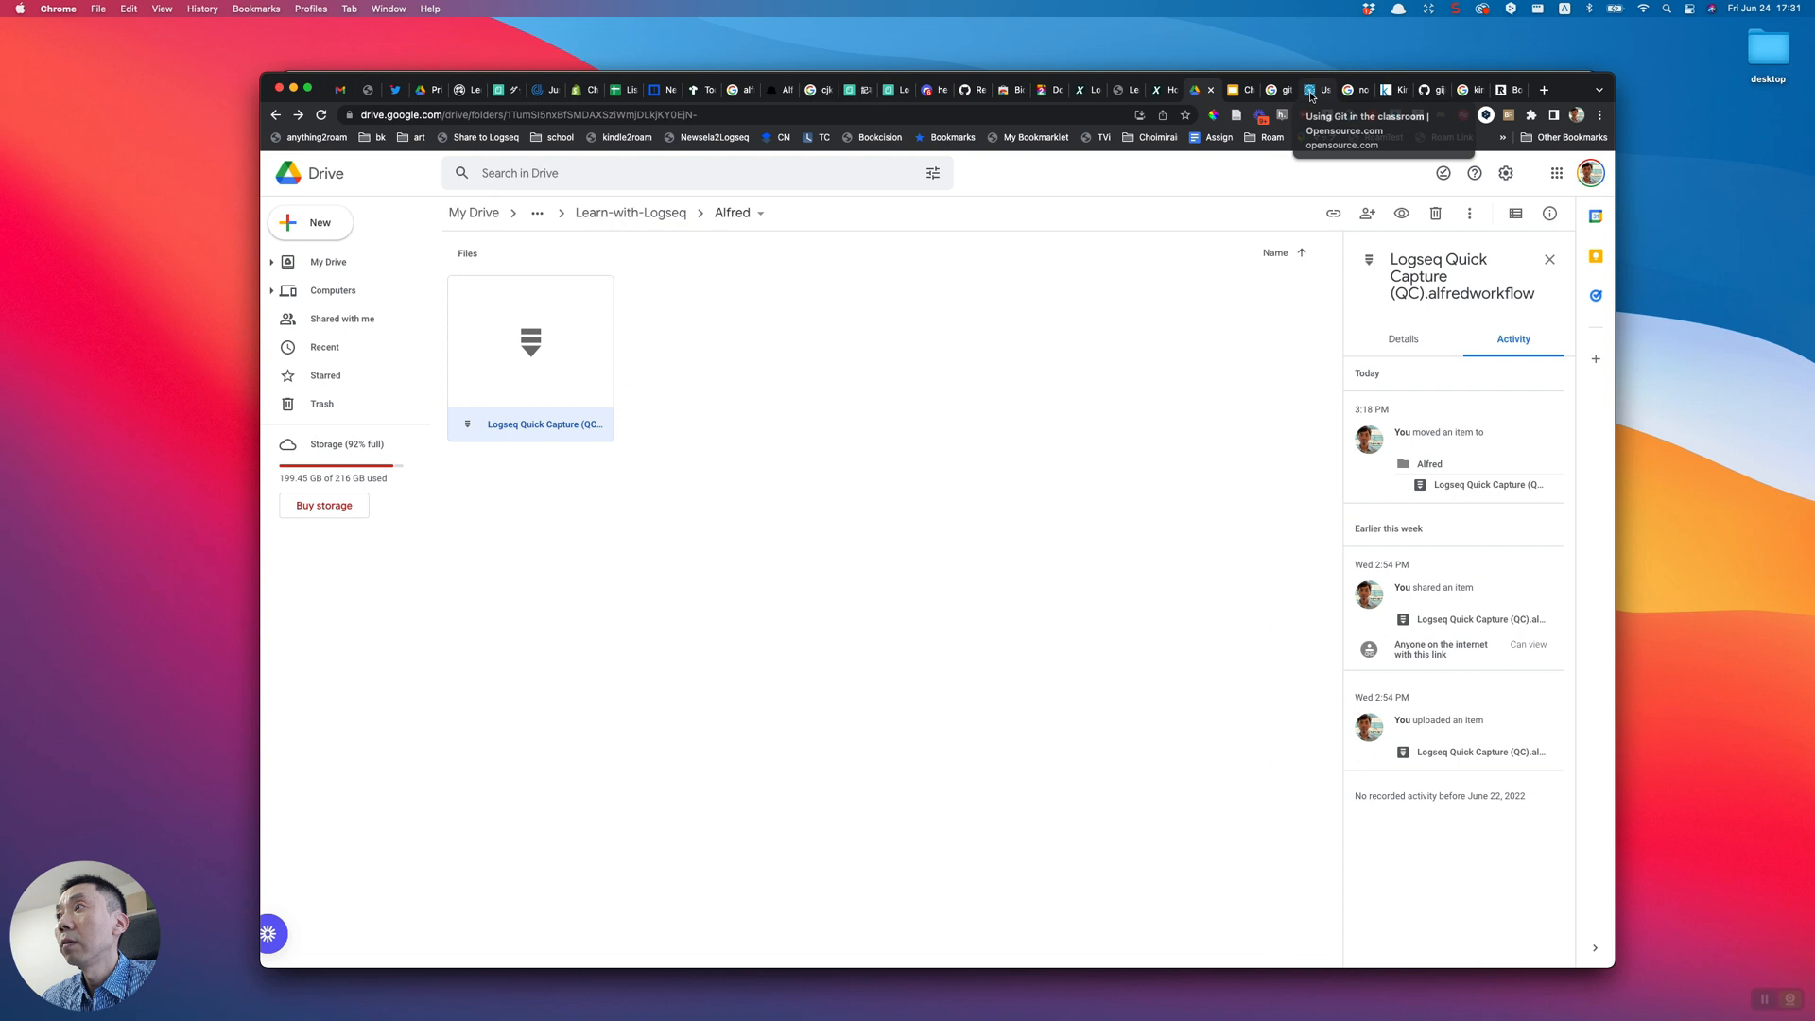
Quick-capture the 'Using Git in the classroom' article into the journal via the Alfred hotkey
{"action": "left_click", "coordinate": [1320, 88]}
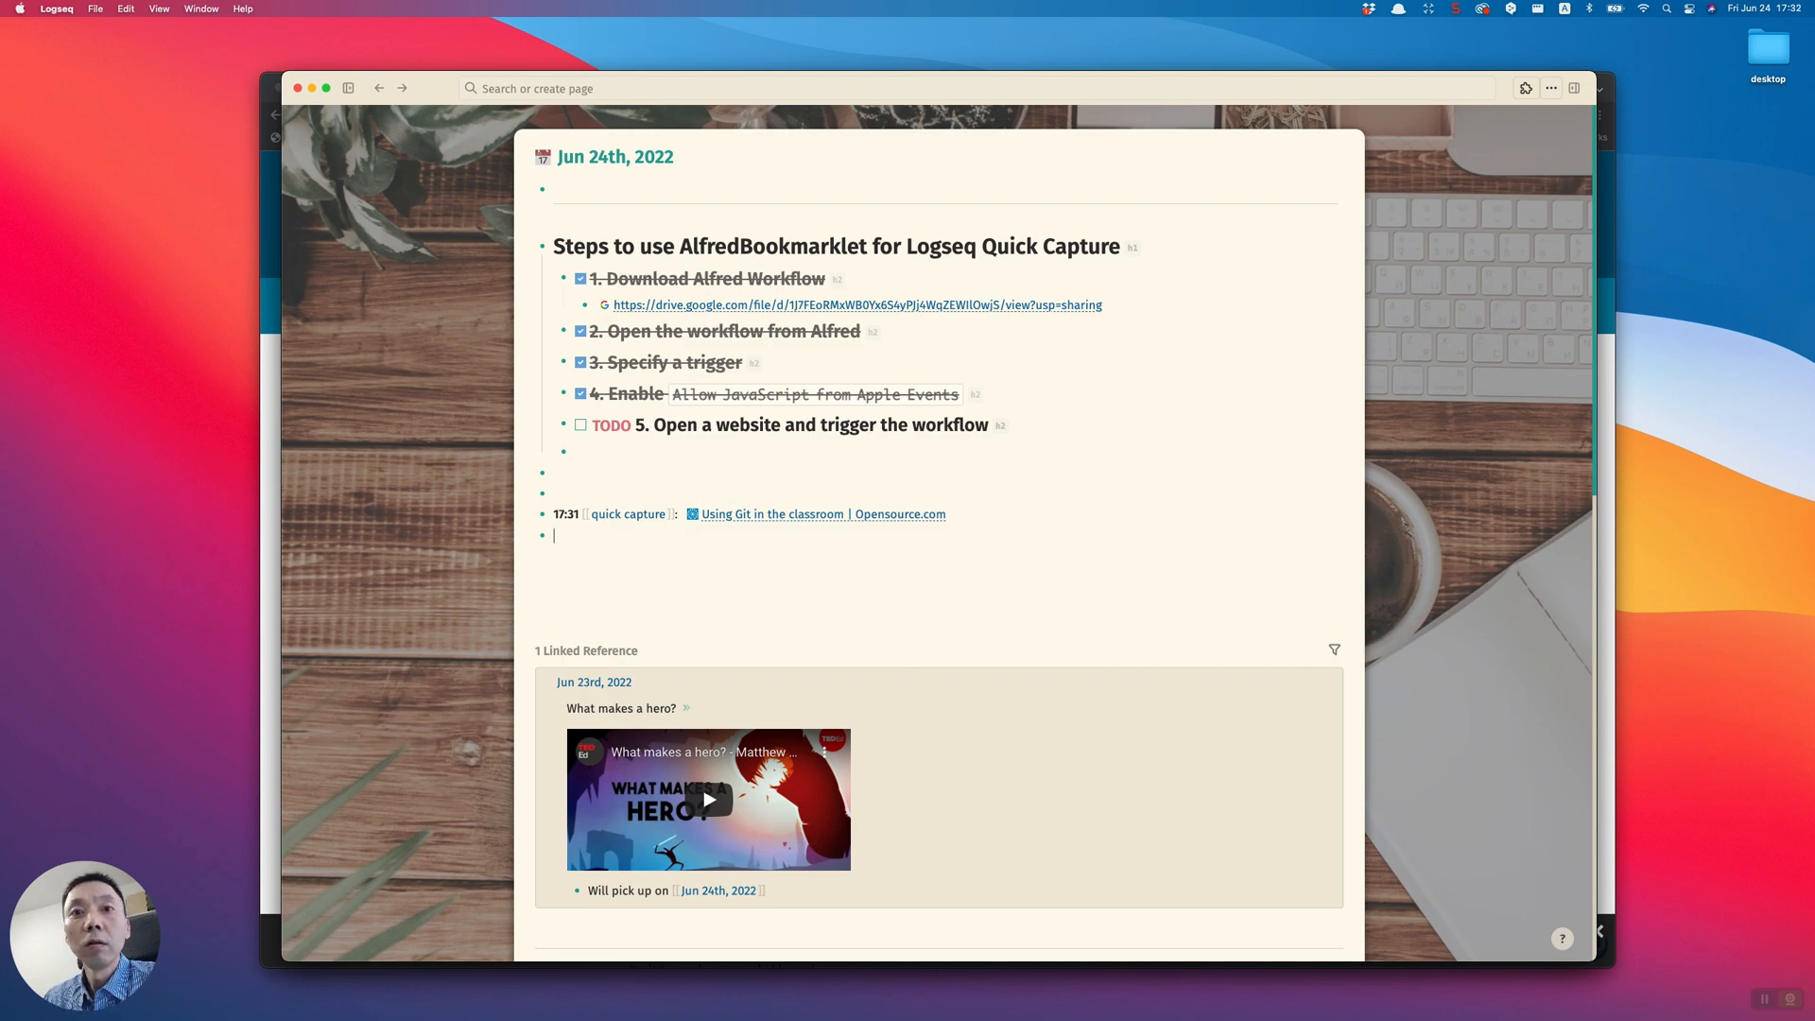
{"action": "left_click", "coordinate": [821, 515]}
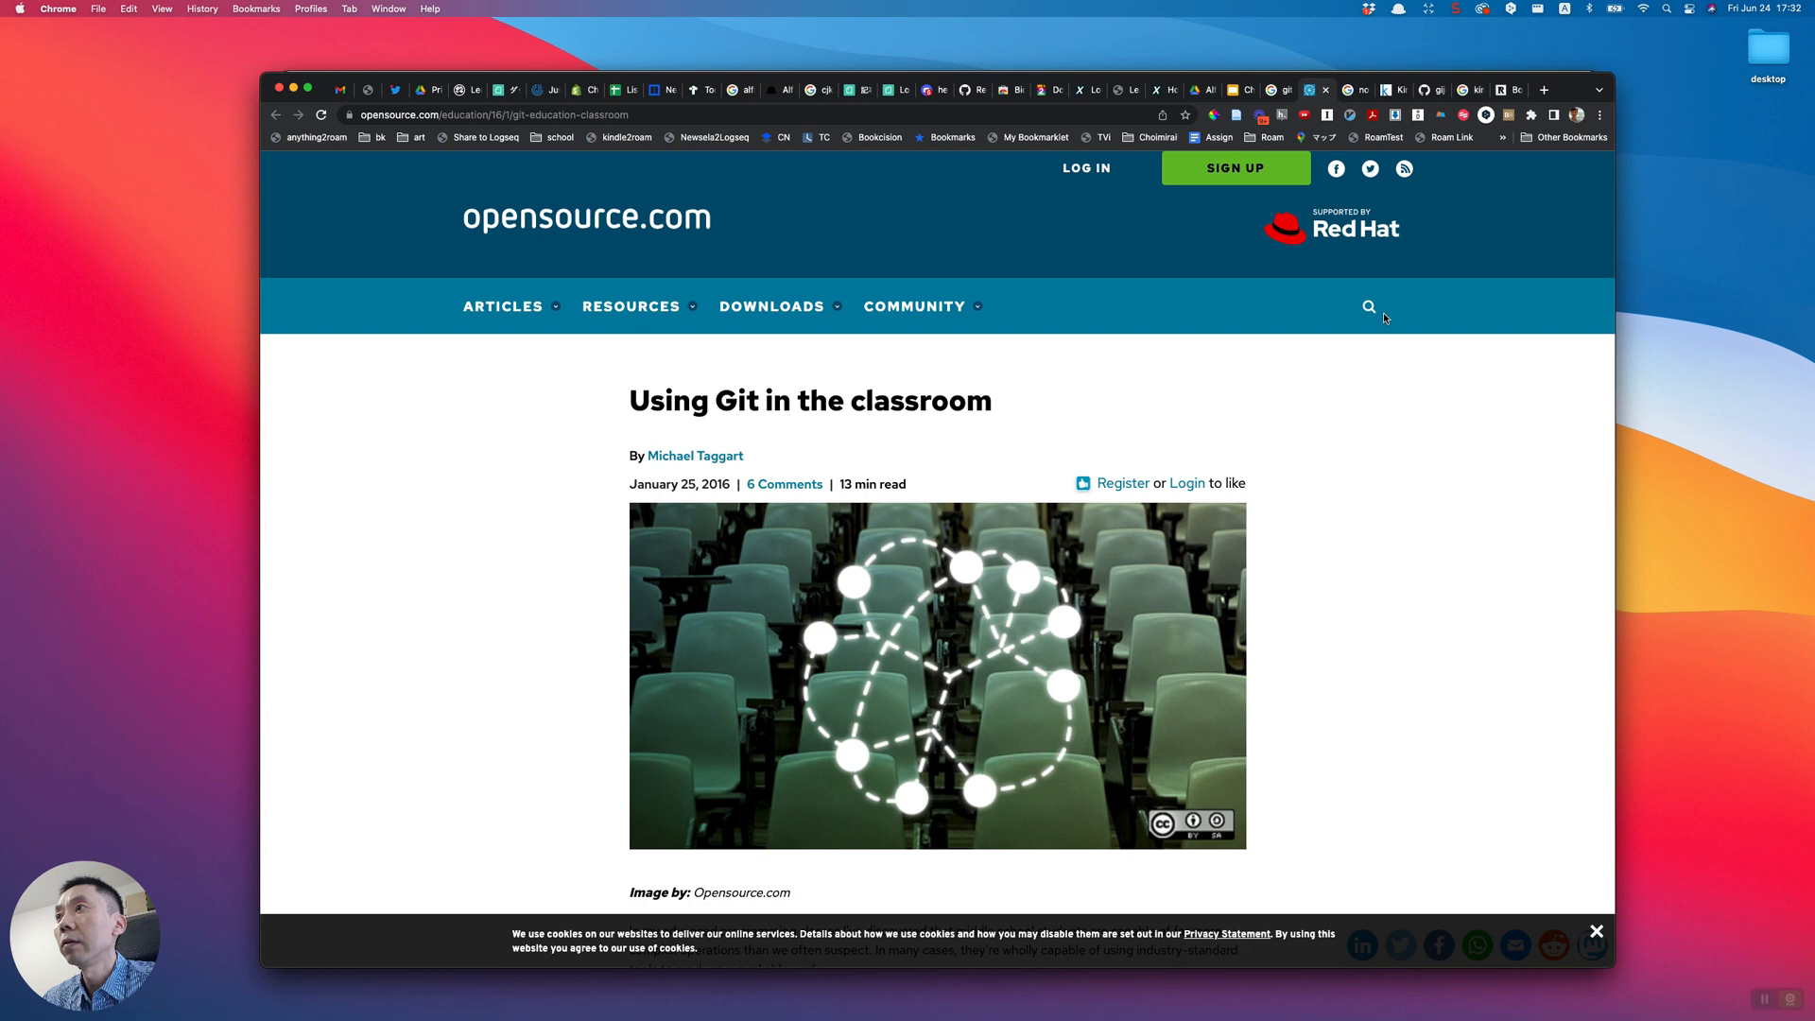
{"action": "mouse_move", "coordinate": [1155, 89]}
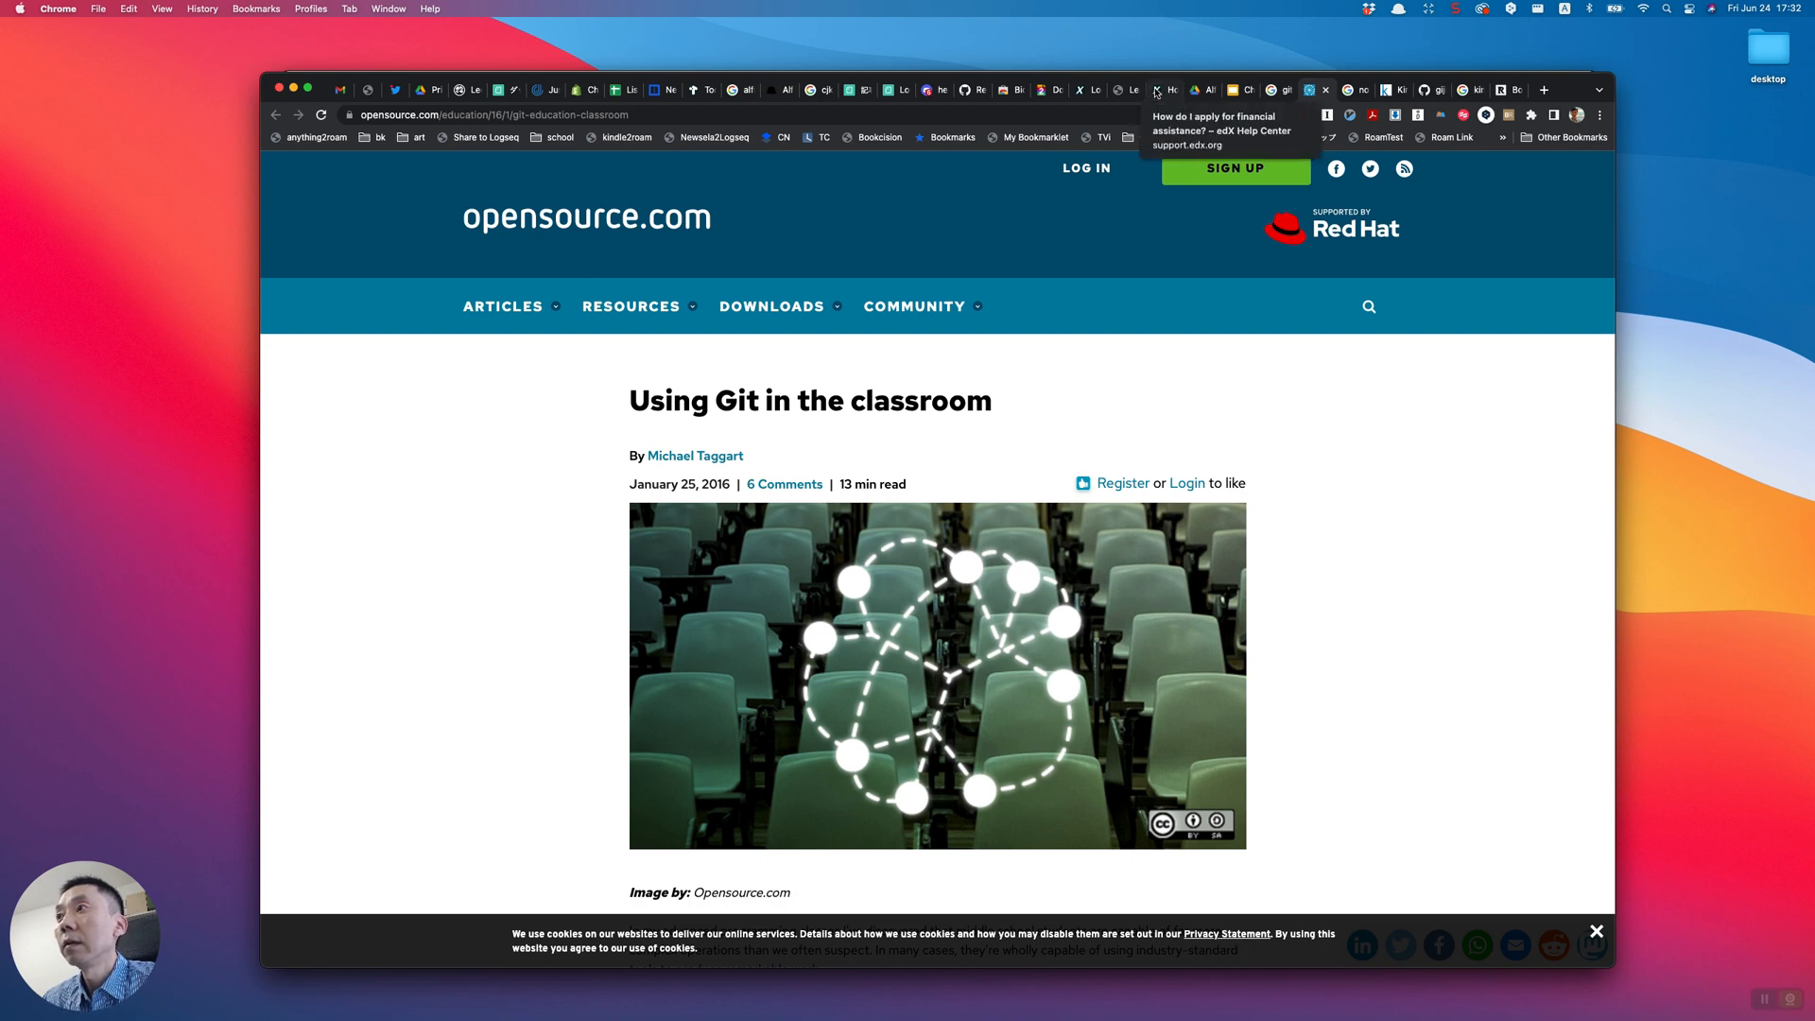
Capture the edX financial assistance article, always allowing support.edx.org to open Logseq, then view the deadline article
{"action": "left_click", "coordinate": [1154, 88]}
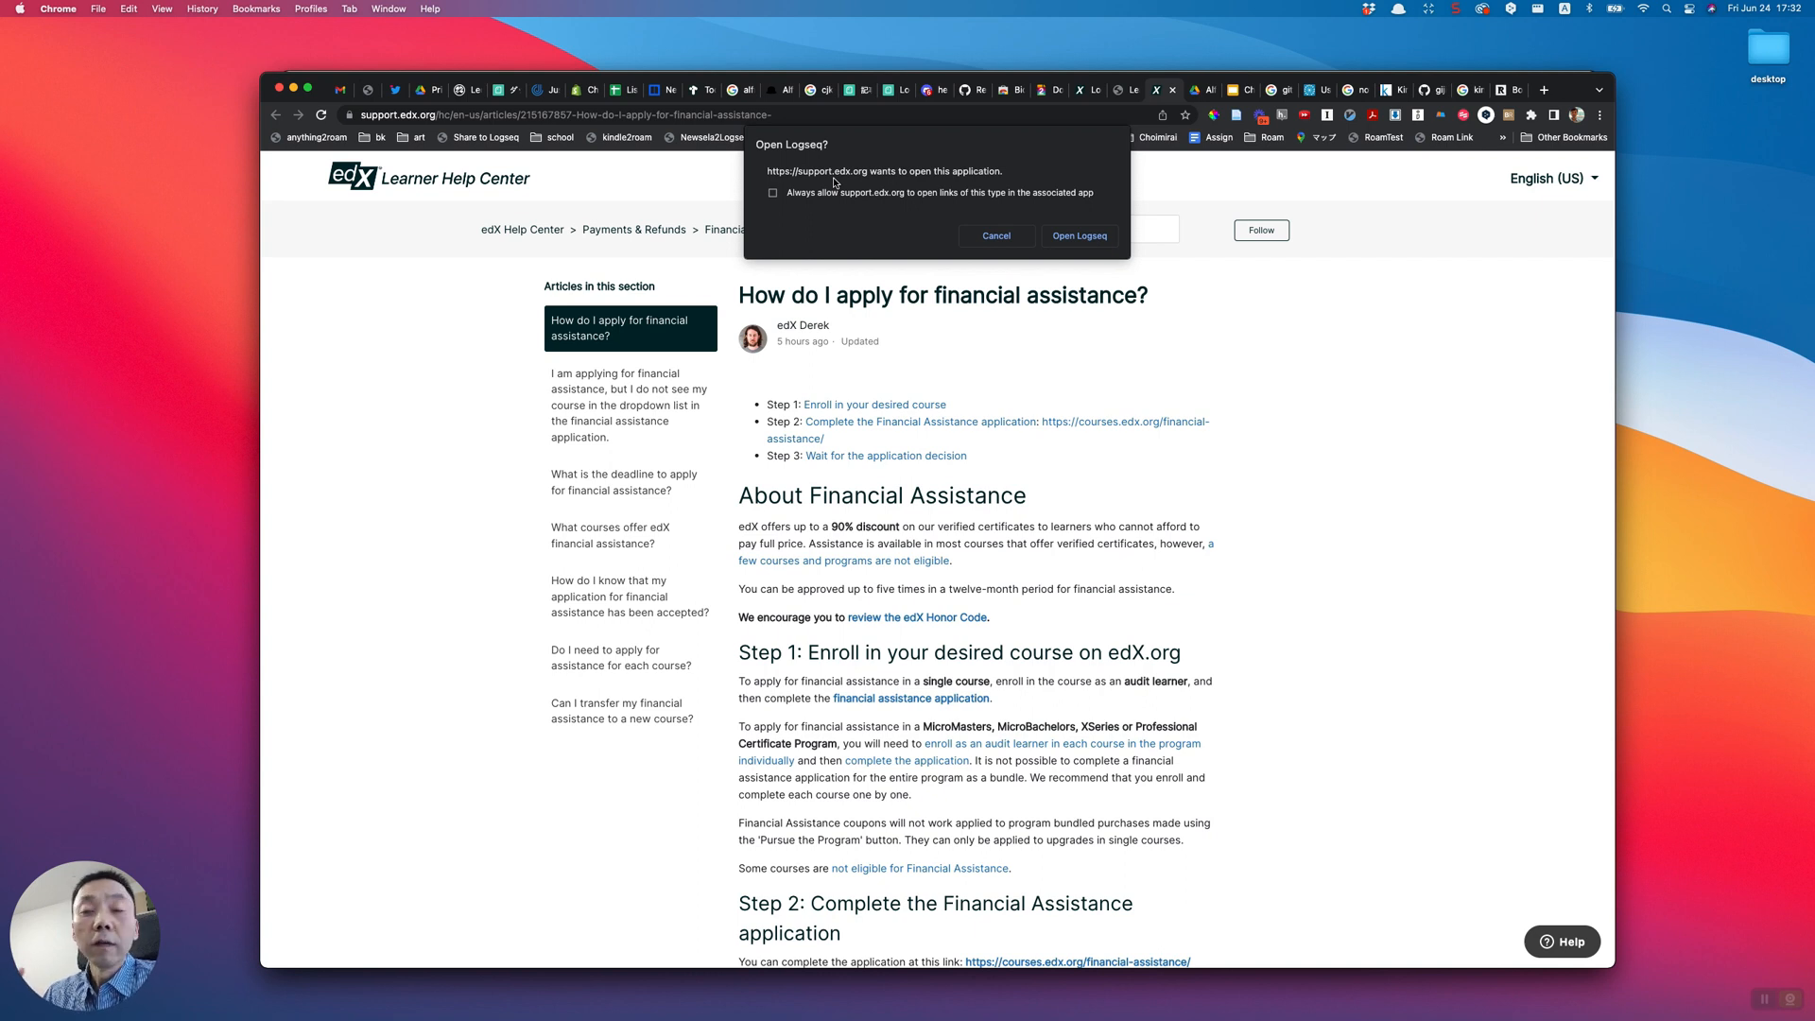
{"action": "mouse_move", "coordinate": [778, 197]}
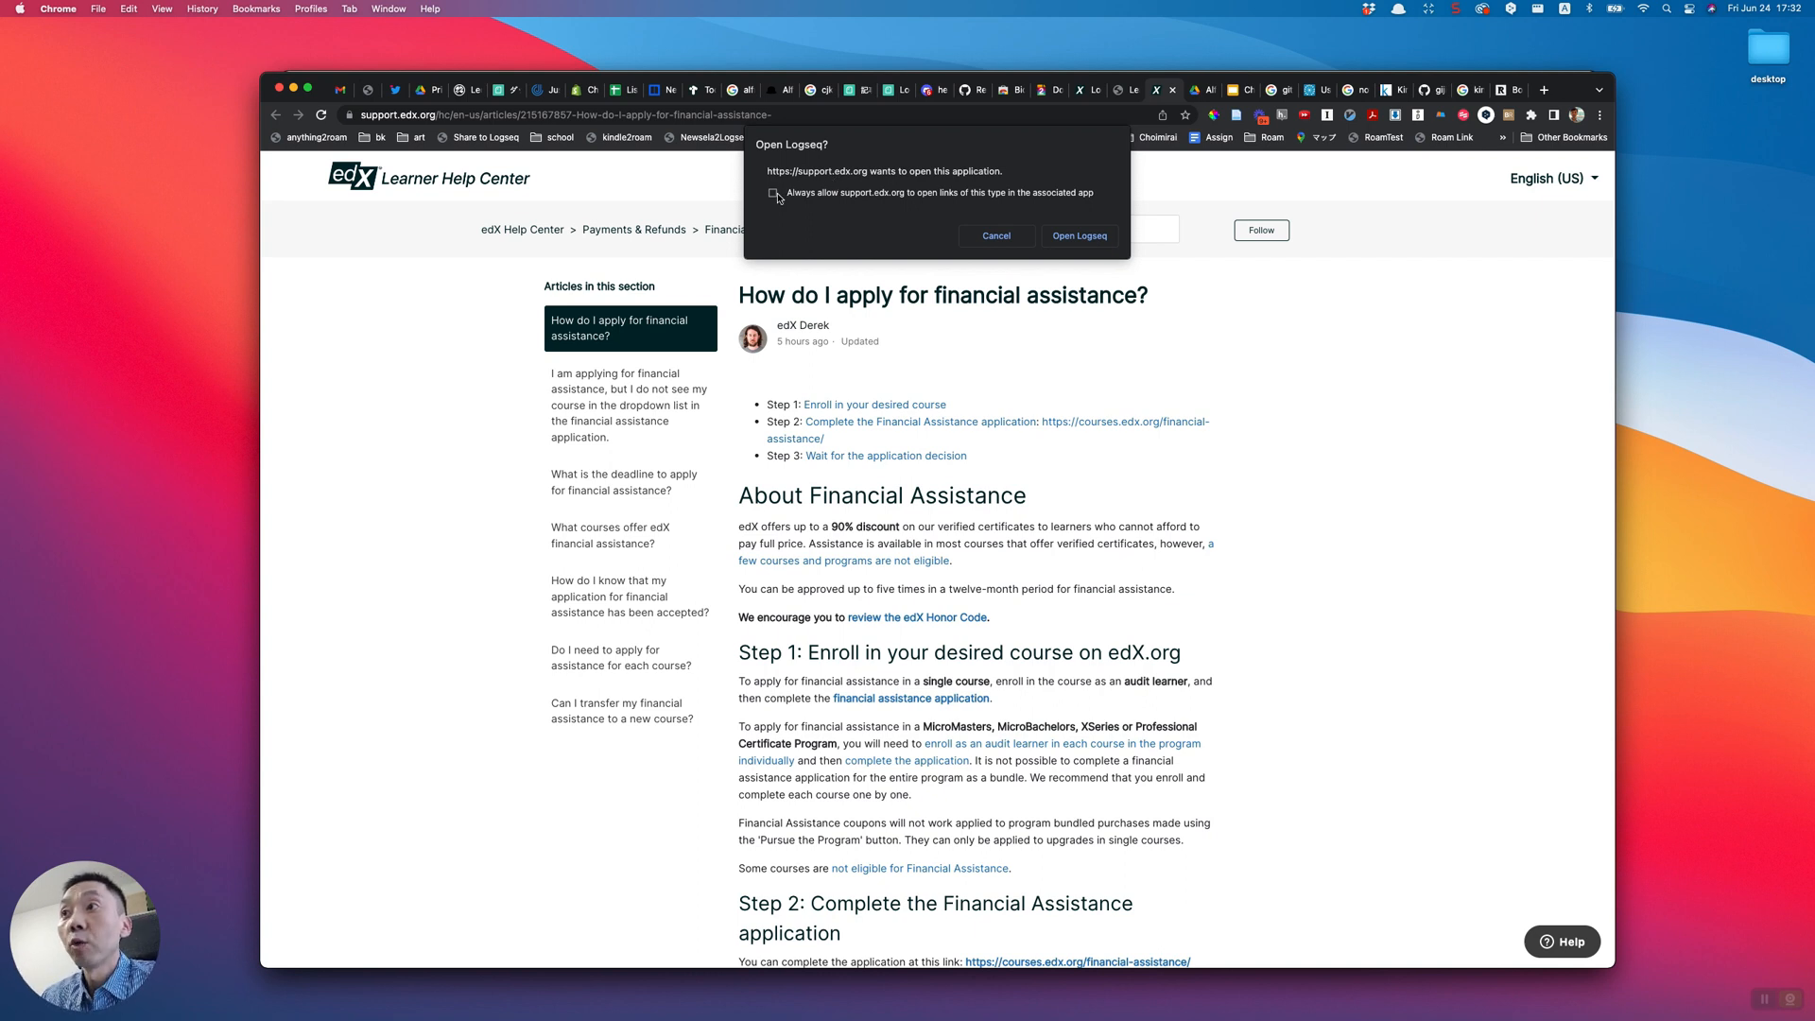
{"action": "left_click", "coordinate": [775, 193]}
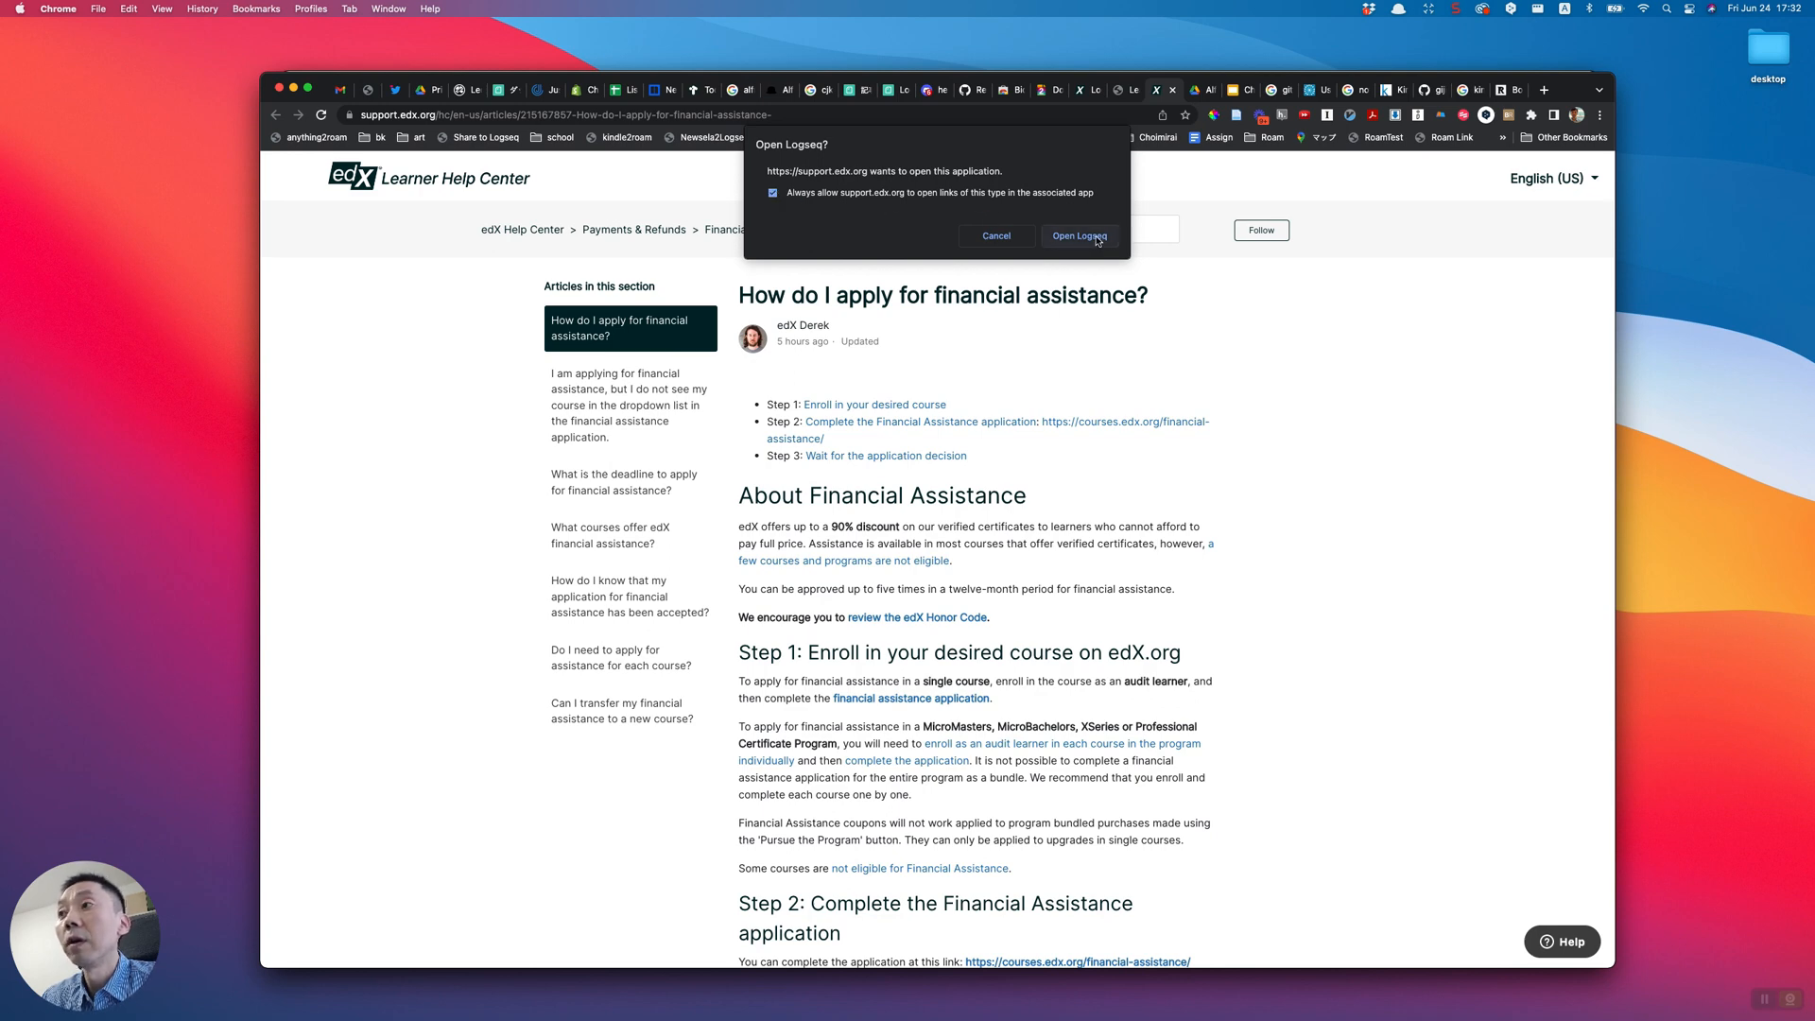
{"action": "left_click", "coordinate": [1077, 236]}
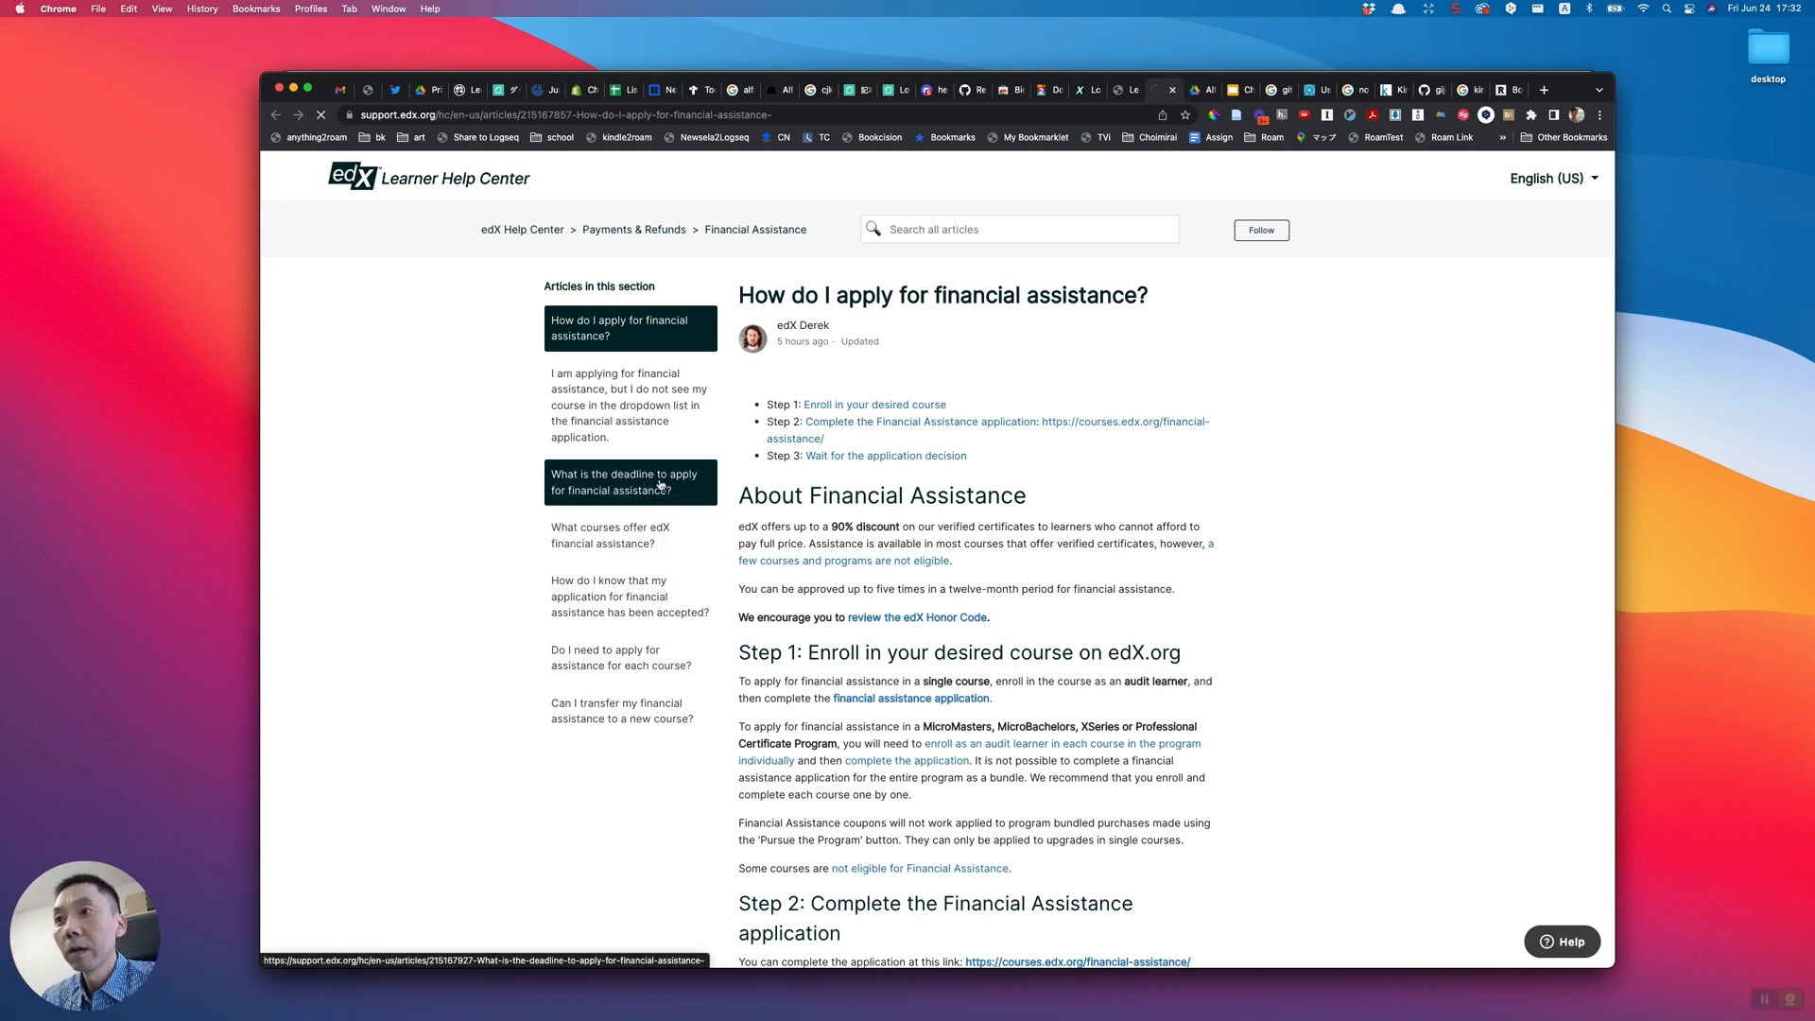
{"action": "left_click", "coordinate": [629, 480]}
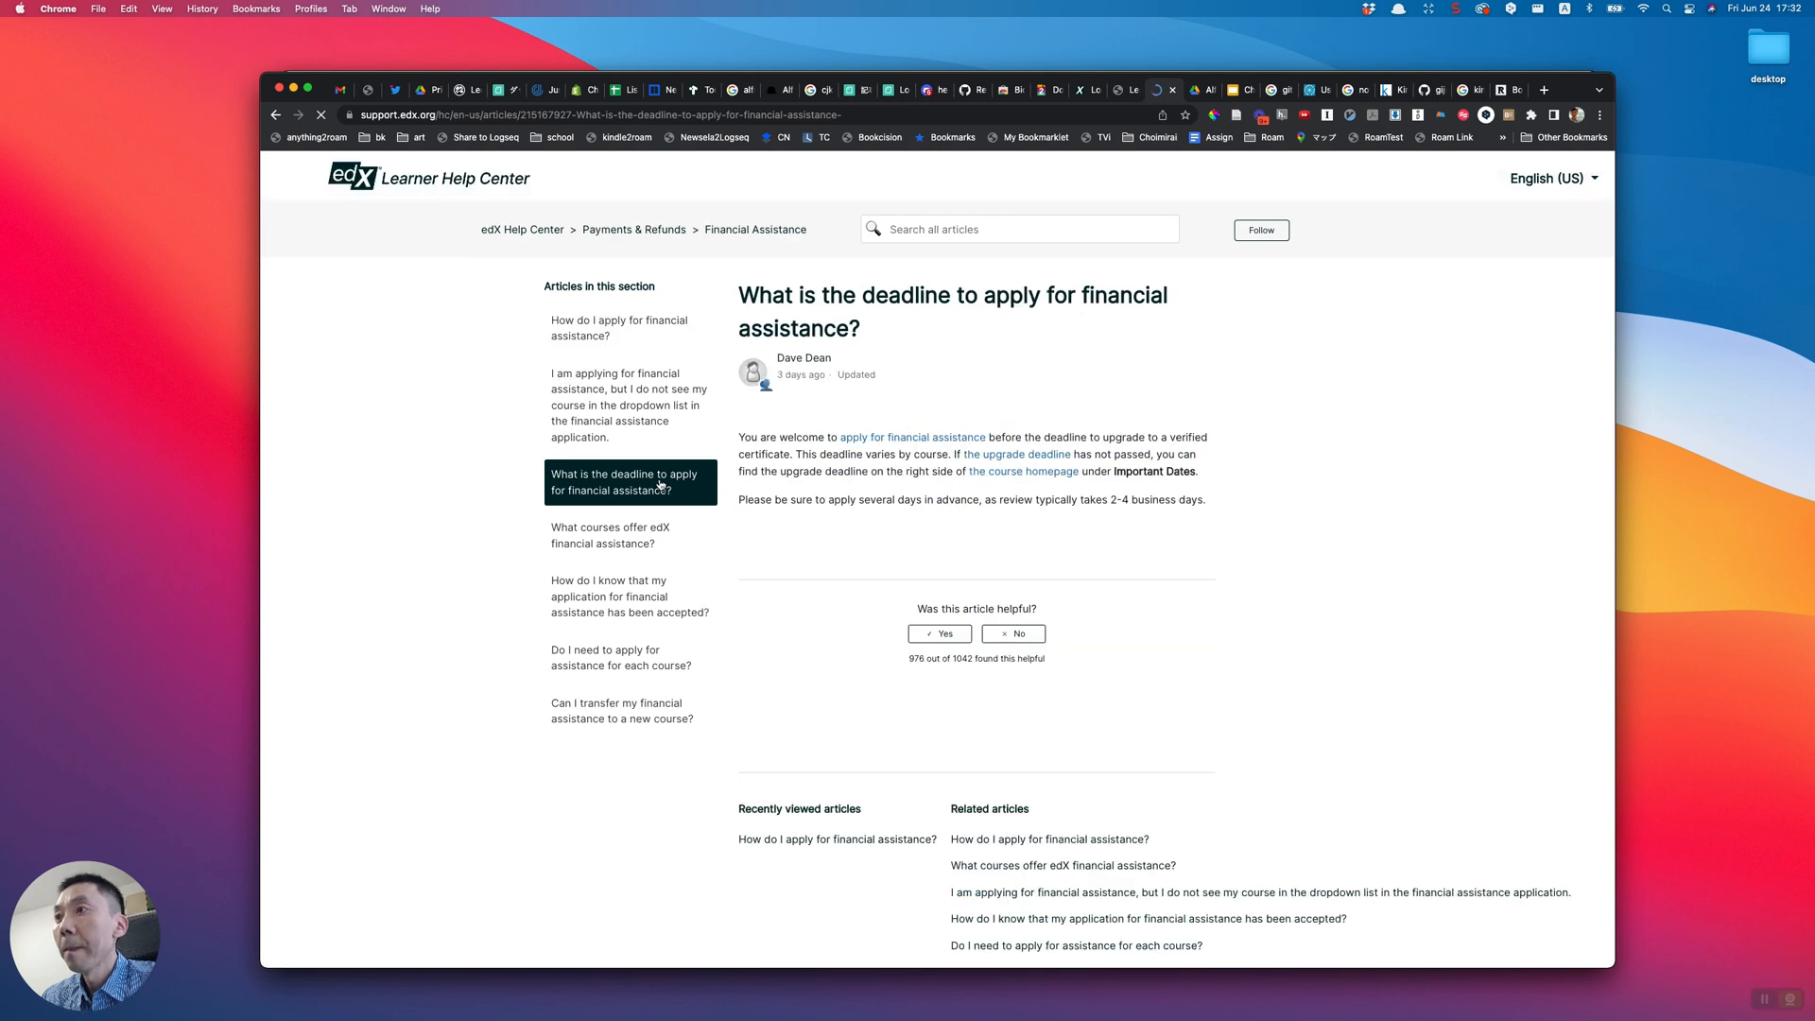
{"action": "mouse_move", "coordinate": [413, 444]}
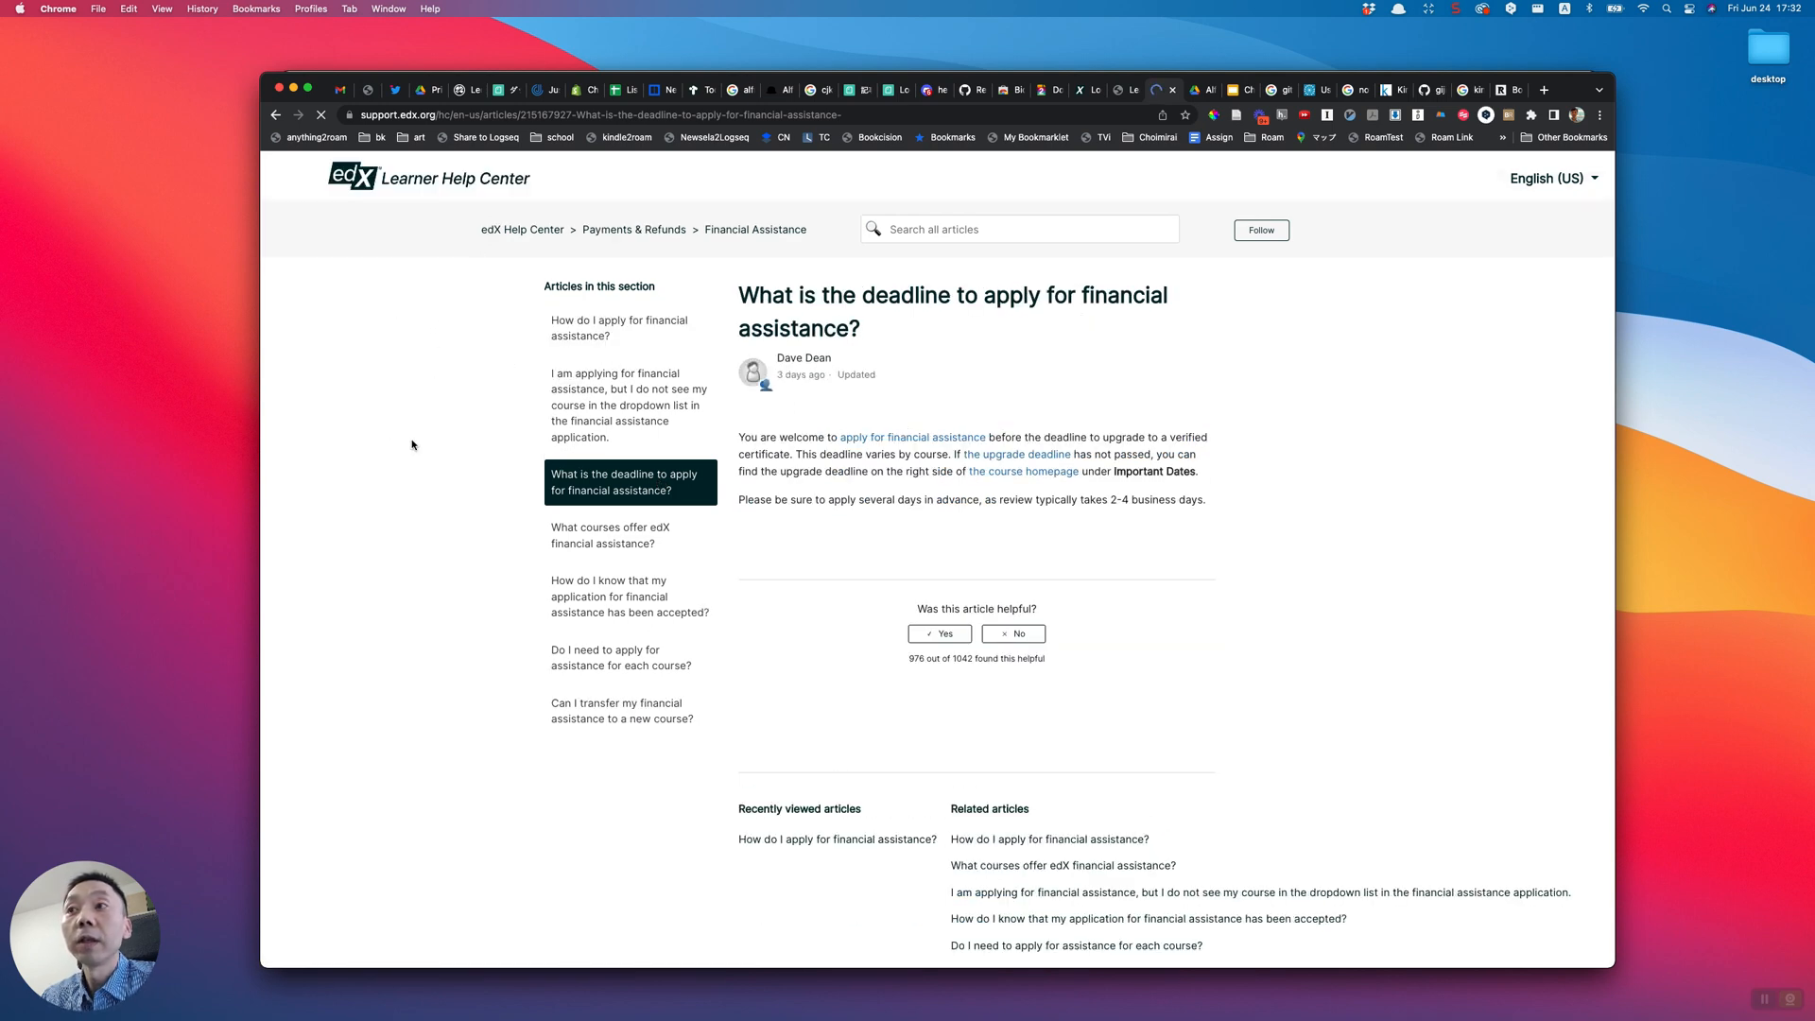